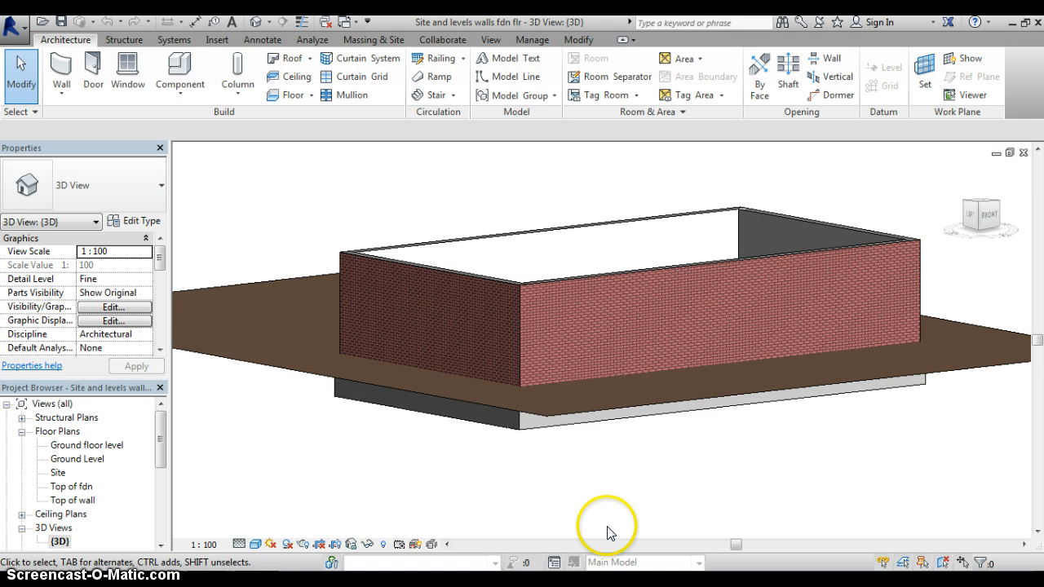
pyautogui.moveTo(605, 495)
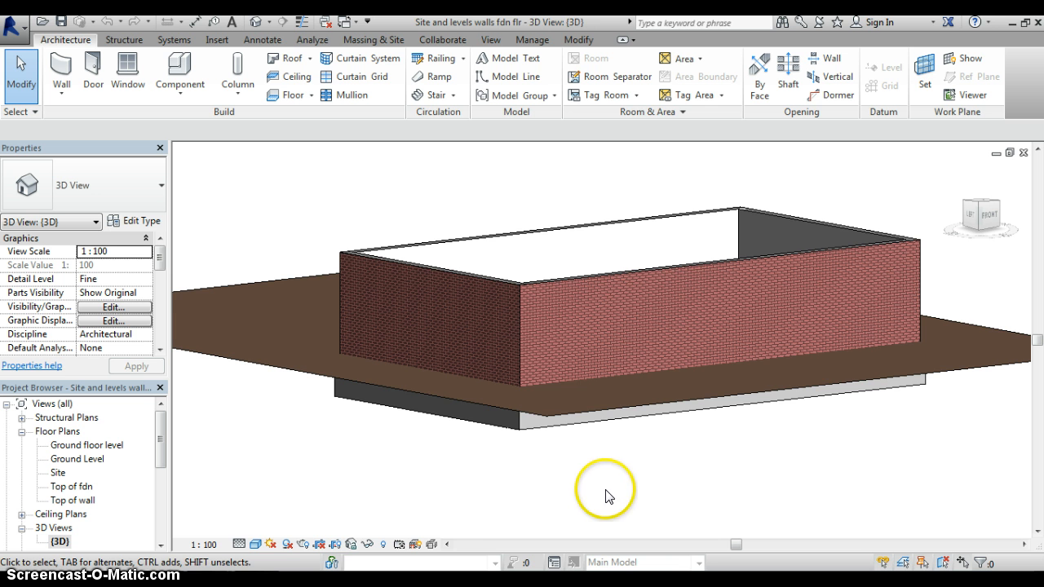
# Select the front brick wall and orbit the 3D model to view it from several sides.
pyautogui.click(541, 362)
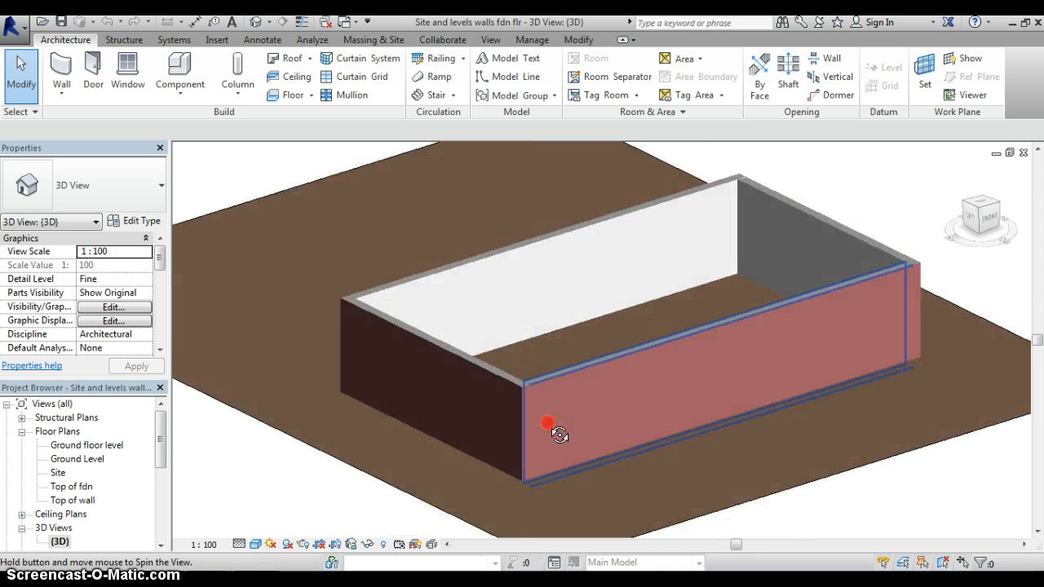
pyautogui.moveTo(559, 434); pyautogui.dragTo(595, 330)
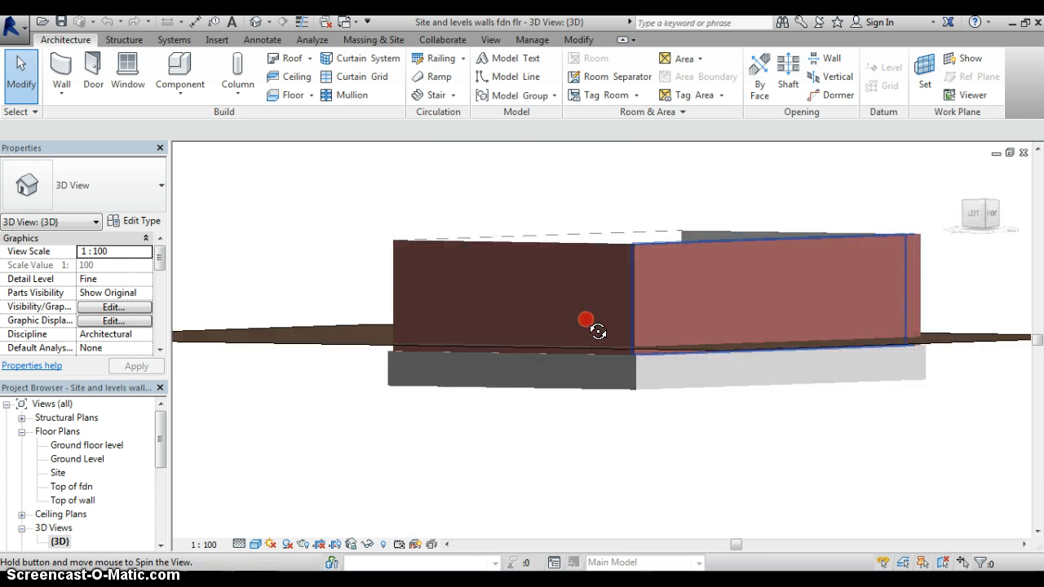
pyautogui.moveTo(588, 318); pyautogui.dragTo(581, 382)
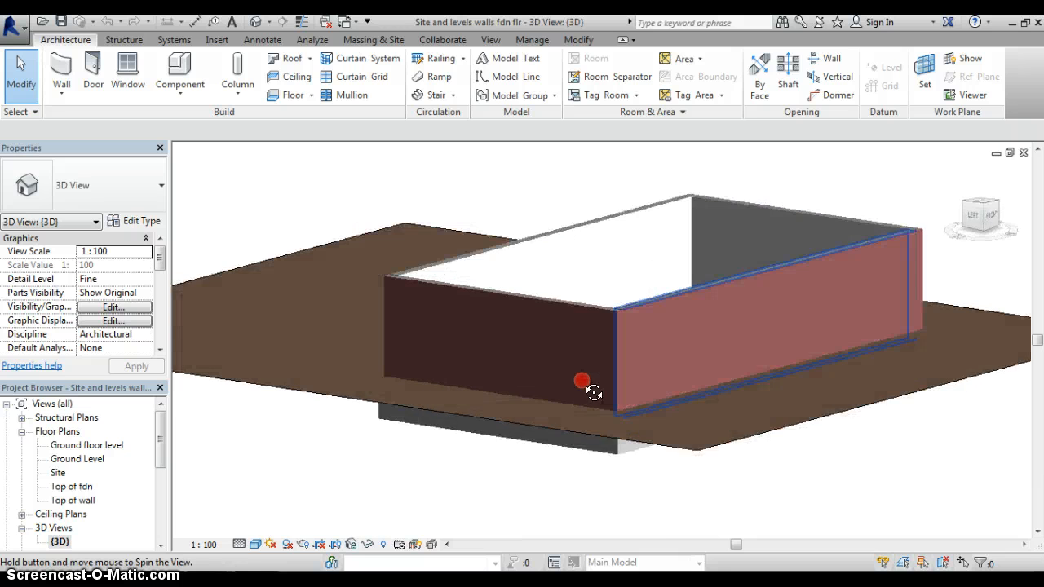
pyautogui.moveTo(581, 381); pyautogui.dragTo(300, 470)
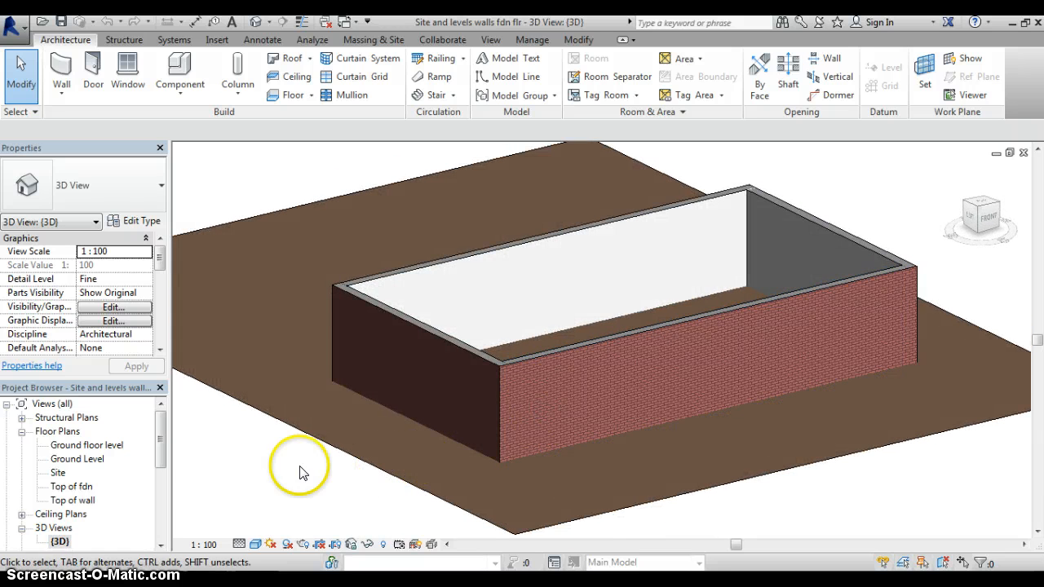
pyautogui.moveTo(68, 453)
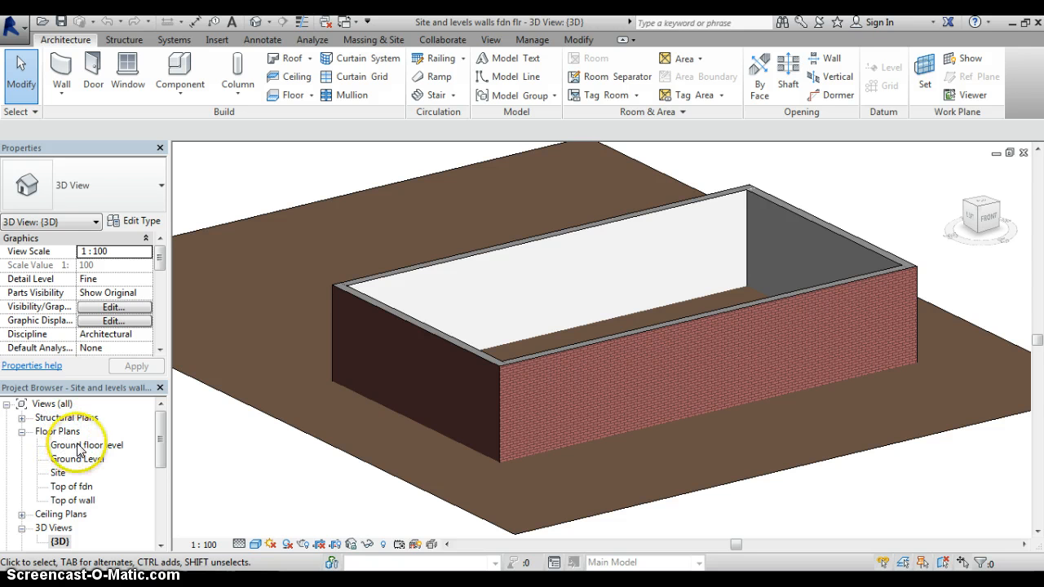
# Switch to the Ground floor level plan and bring the rectangular wall outline into view.
pyautogui.doubleClick(88, 443)
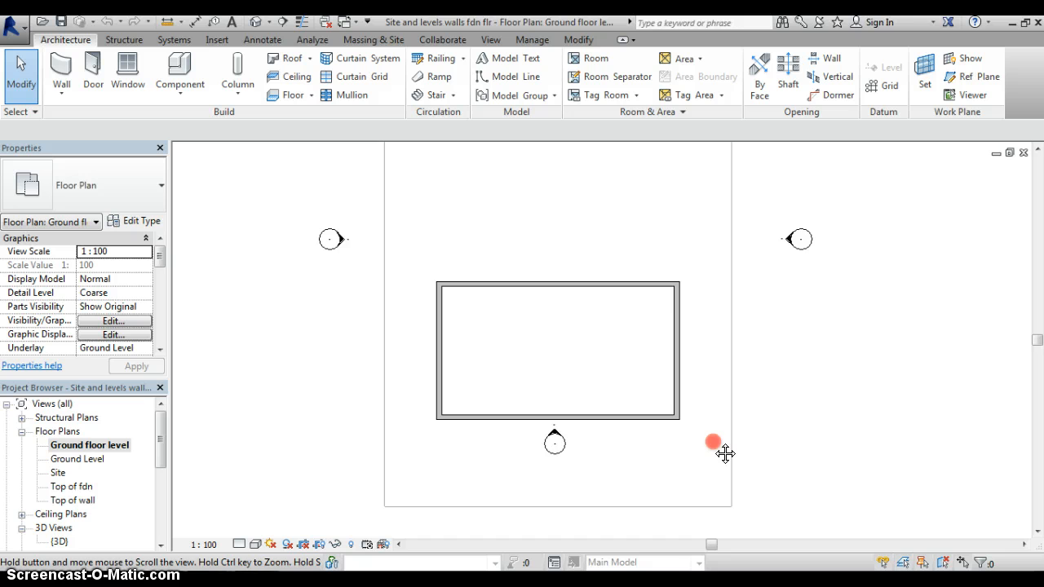
pyautogui.moveTo(715, 447); pyautogui.dragTo(698, 467)
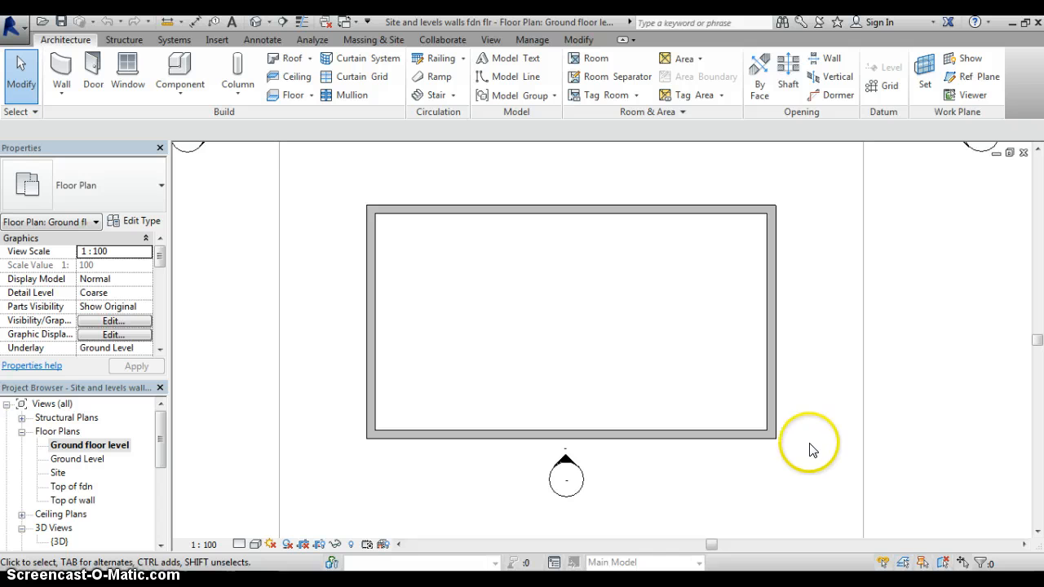
pyautogui.moveTo(786, 463)
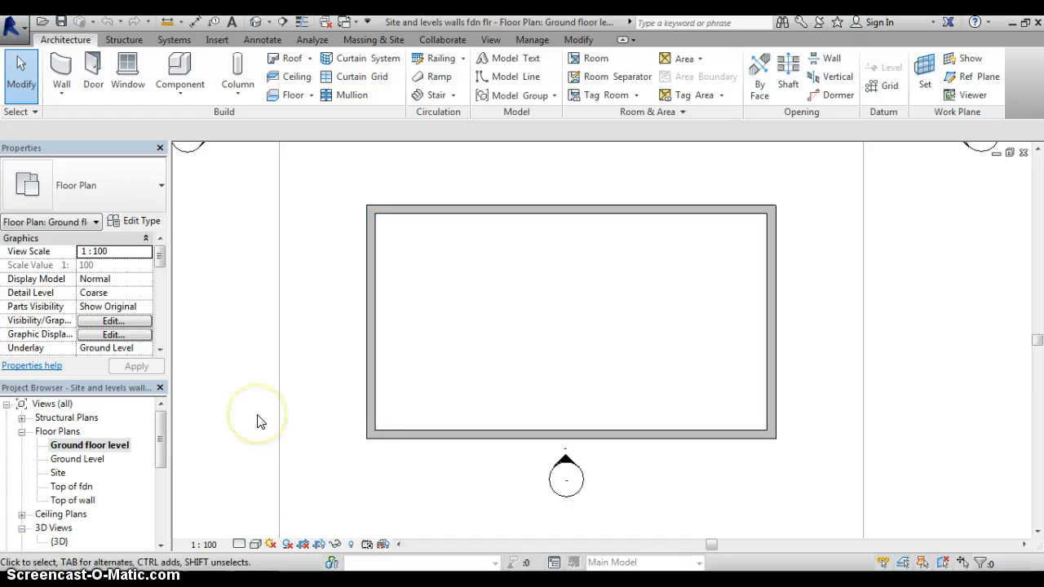
pyautogui.moveTo(232, 488)
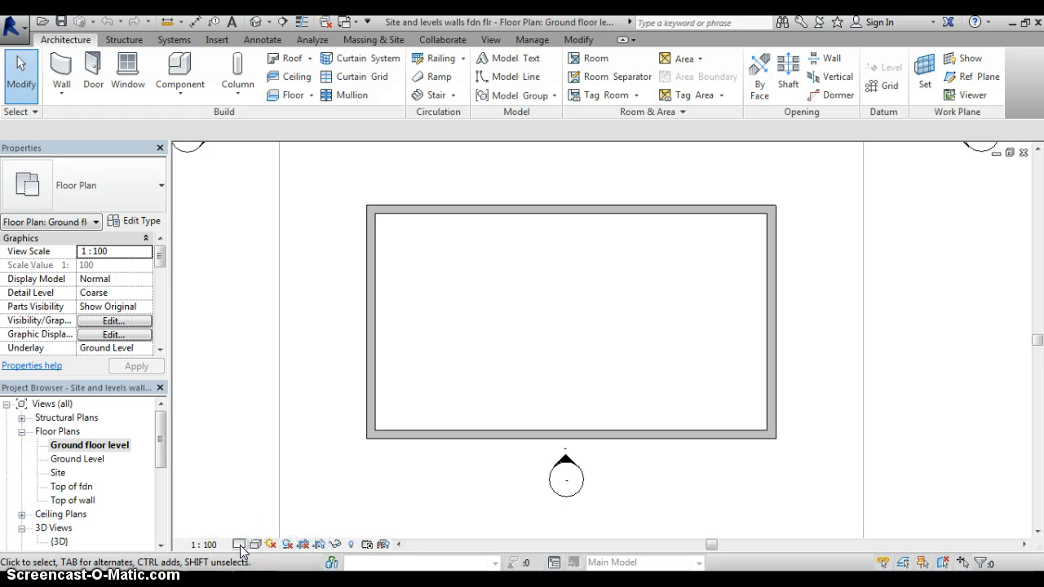
pyautogui.moveTo(239, 545)
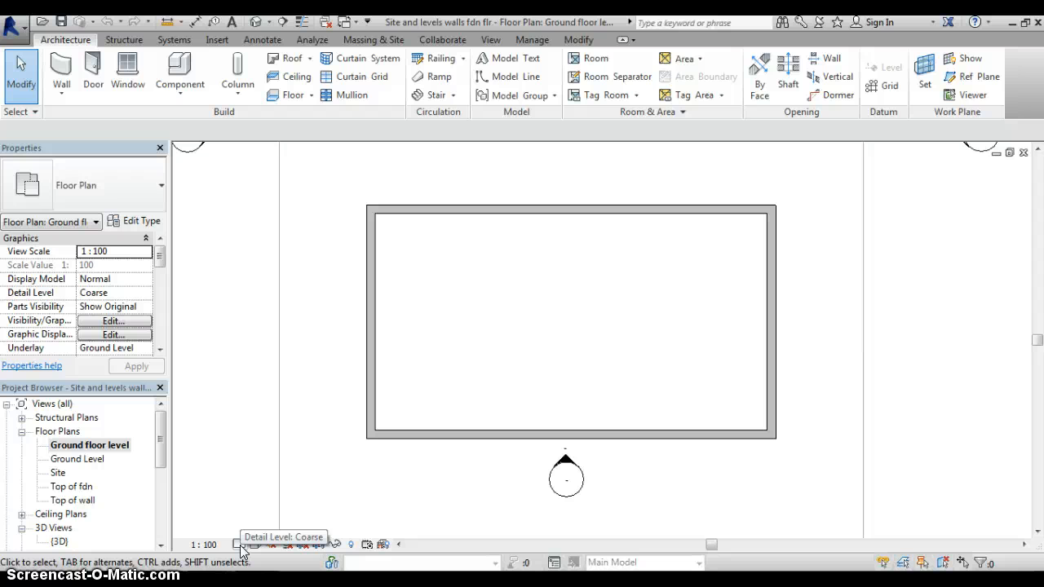
# Set the plan's detail level to Fine so the hatched brick wall layers show, and fit the walls in view.
pyautogui.click(238, 545)
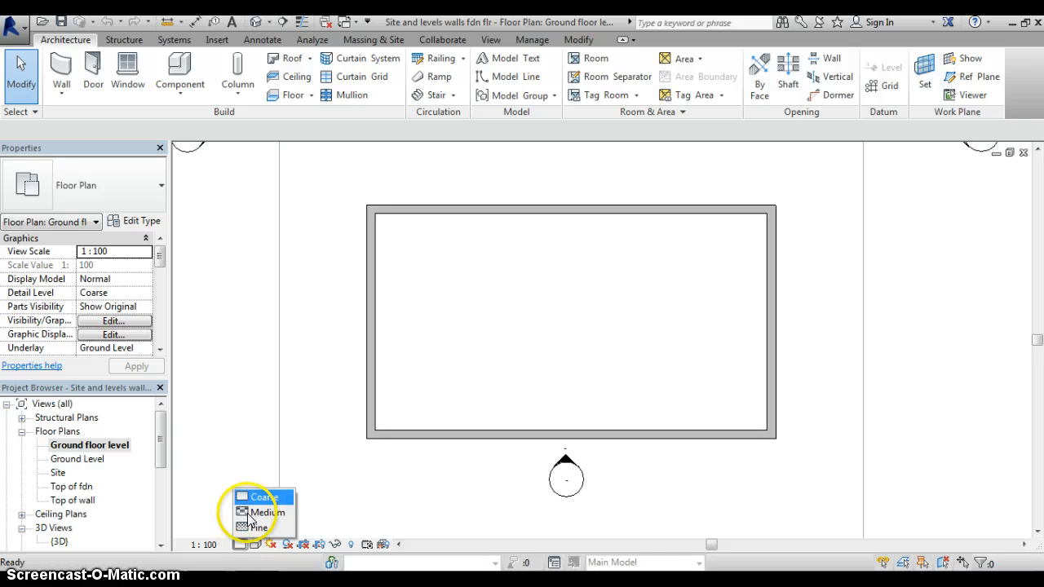
pyautogui.click(258, 528)
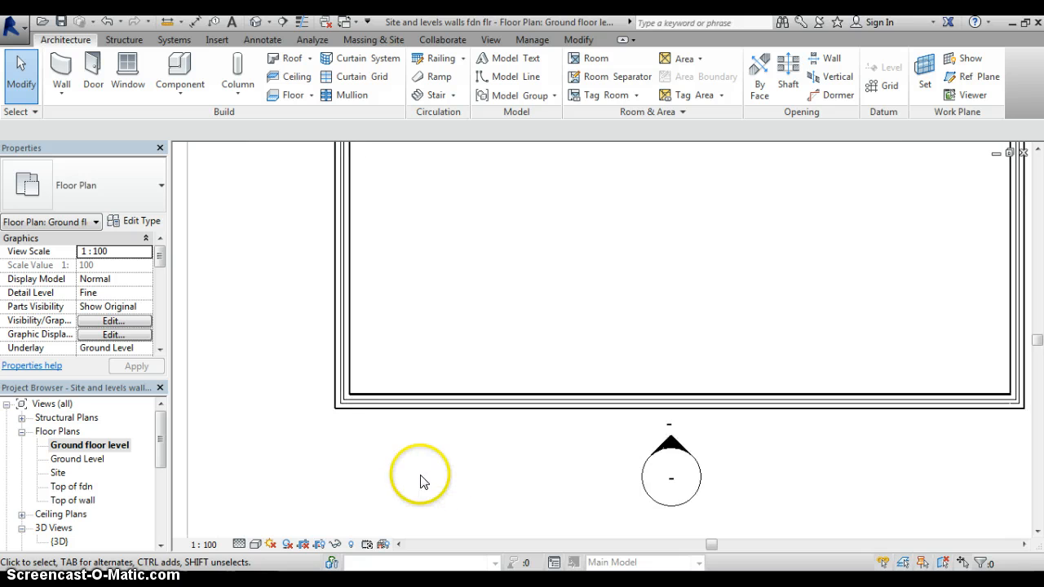
pyautogui.moveTo(422, 476); pyautogui.dragTo(383, 506)
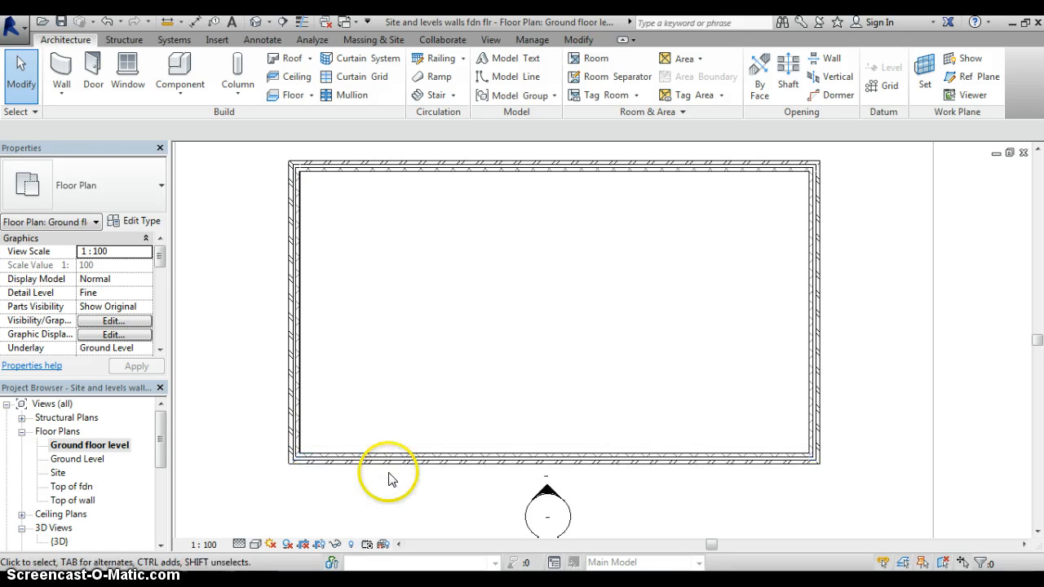
pyautogui.moveTo(868, 454)
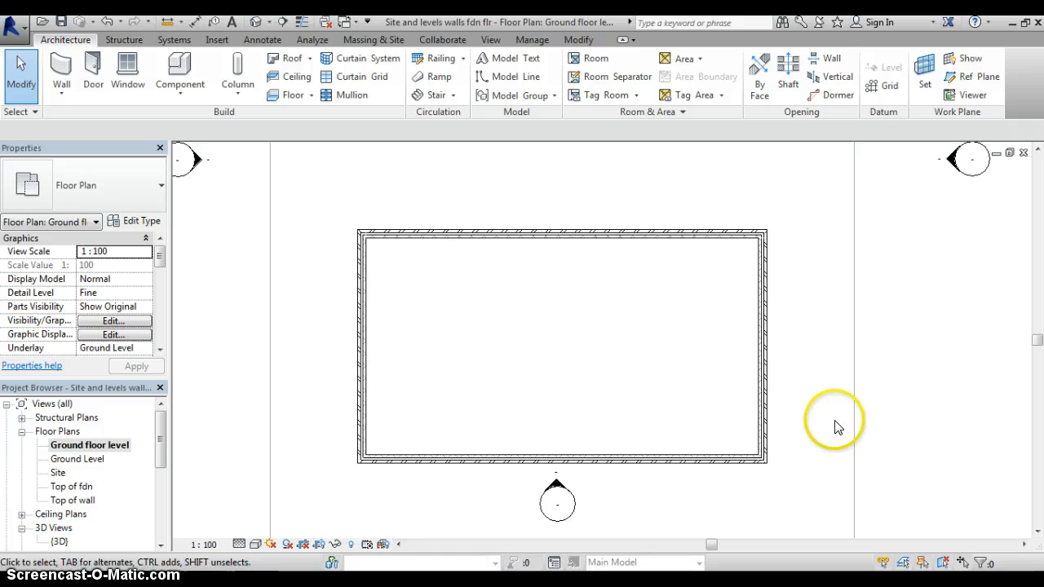
pyautogui.click(92, 72)
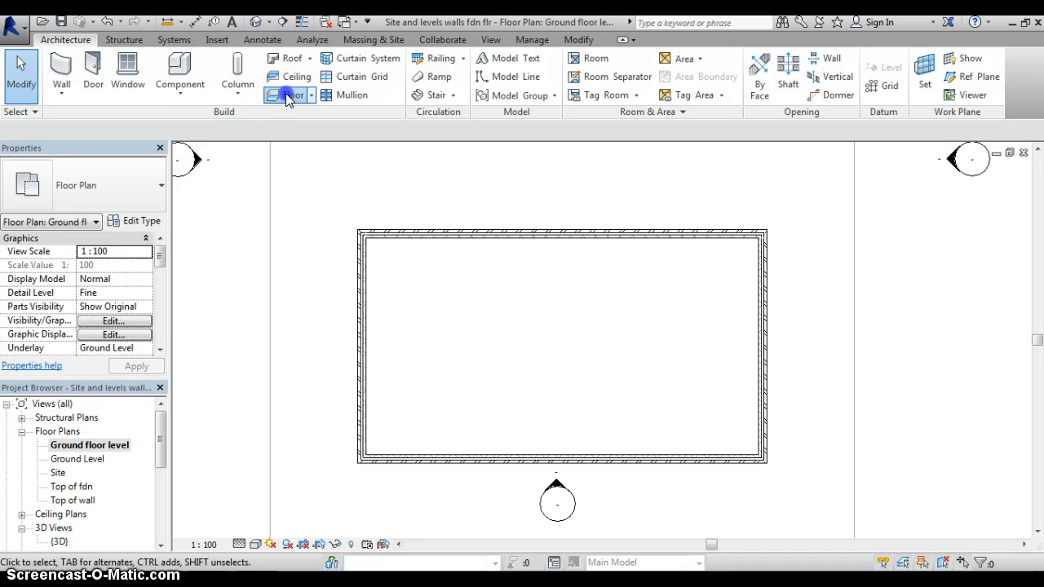
# Start a new architectural floor and choose the Ground Bearing Conc - Ins Over type.
pyautogui.click(291, 95)
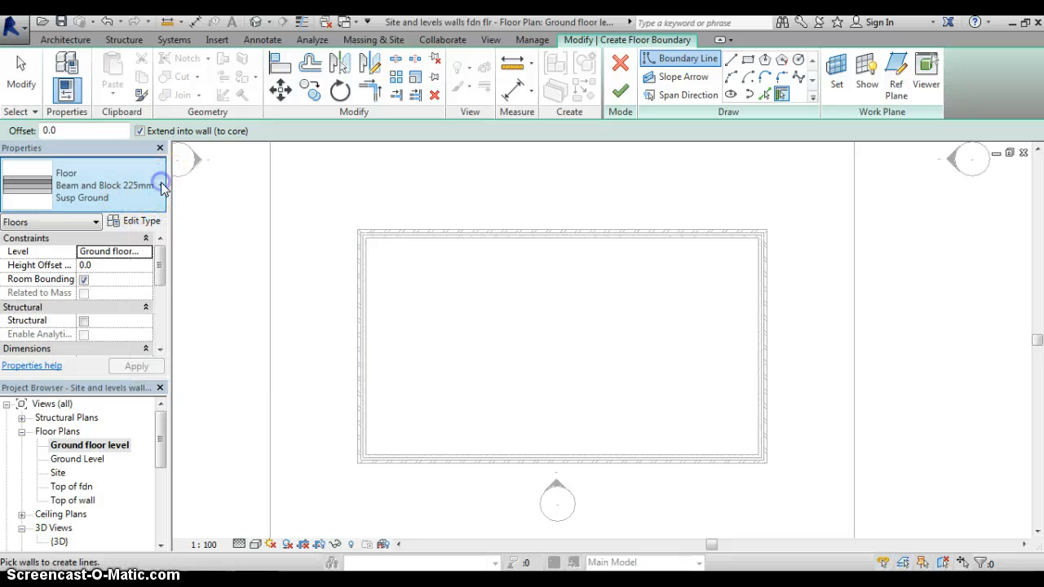
pyautogui.click(163, 186)
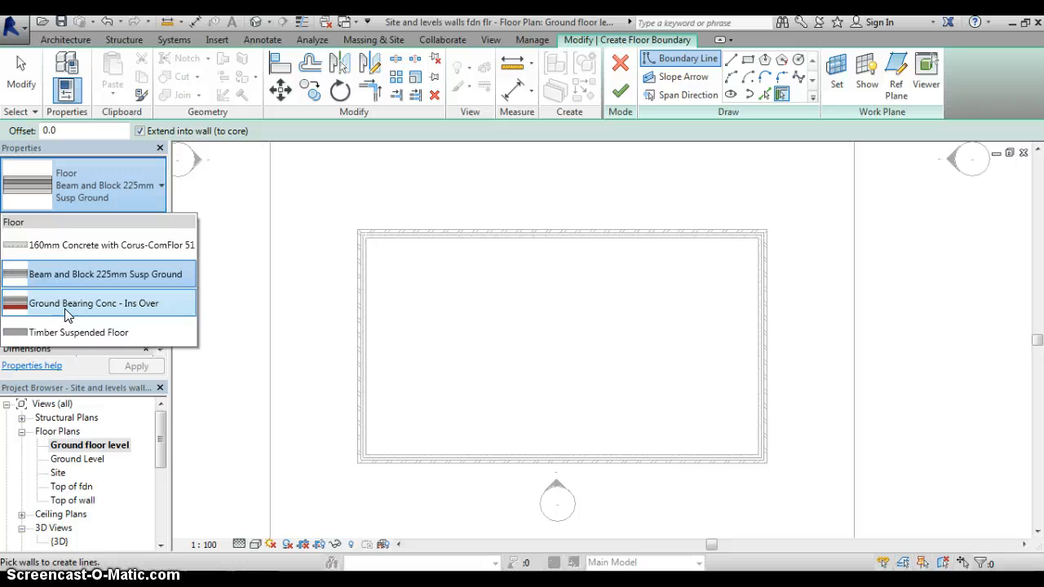
pyautogui.click(95, 302)
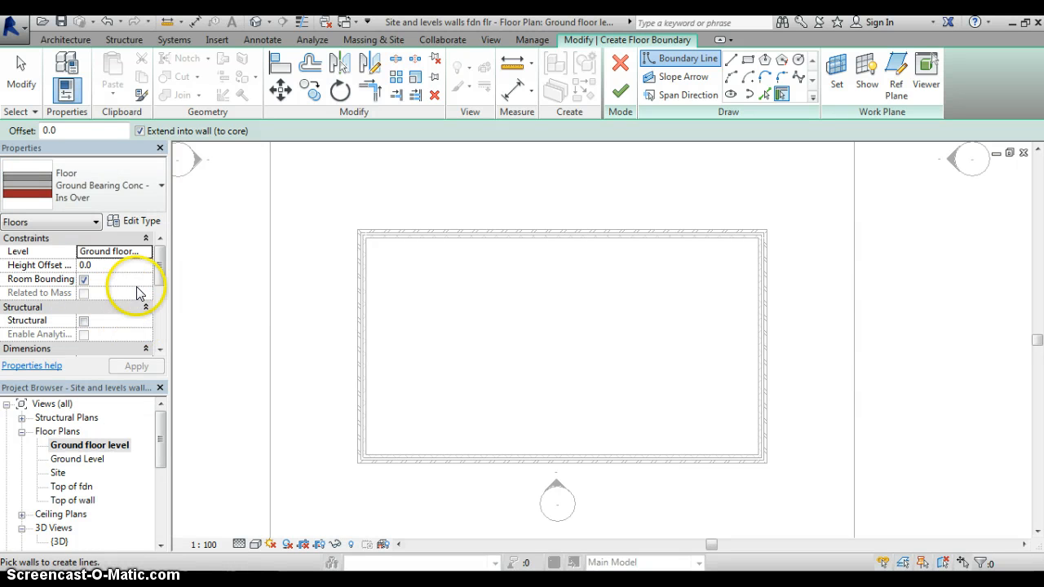
pyautogui.moveTo(215, 264)
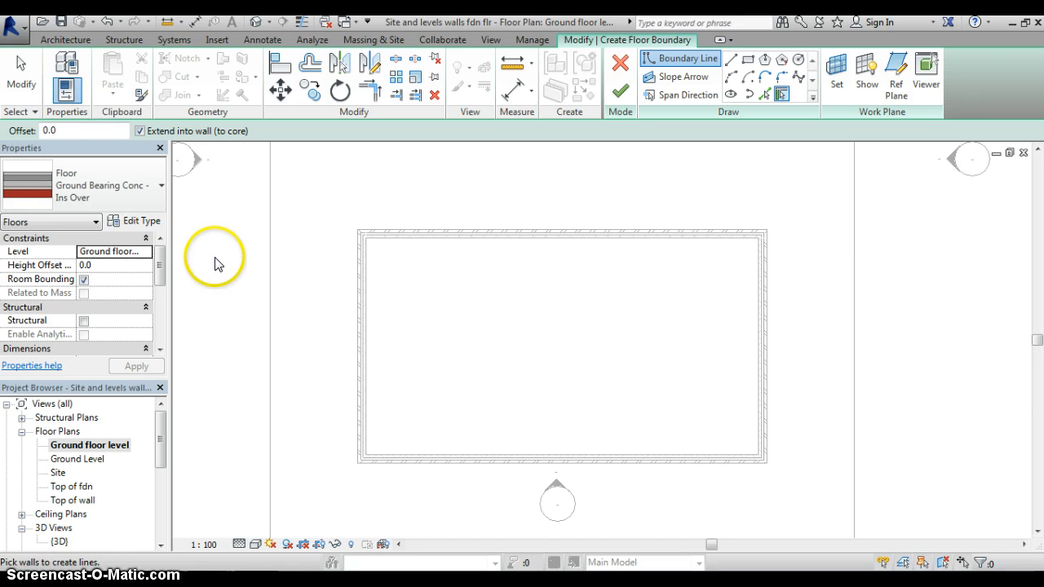
pyautogui.moveTo(209, 254)
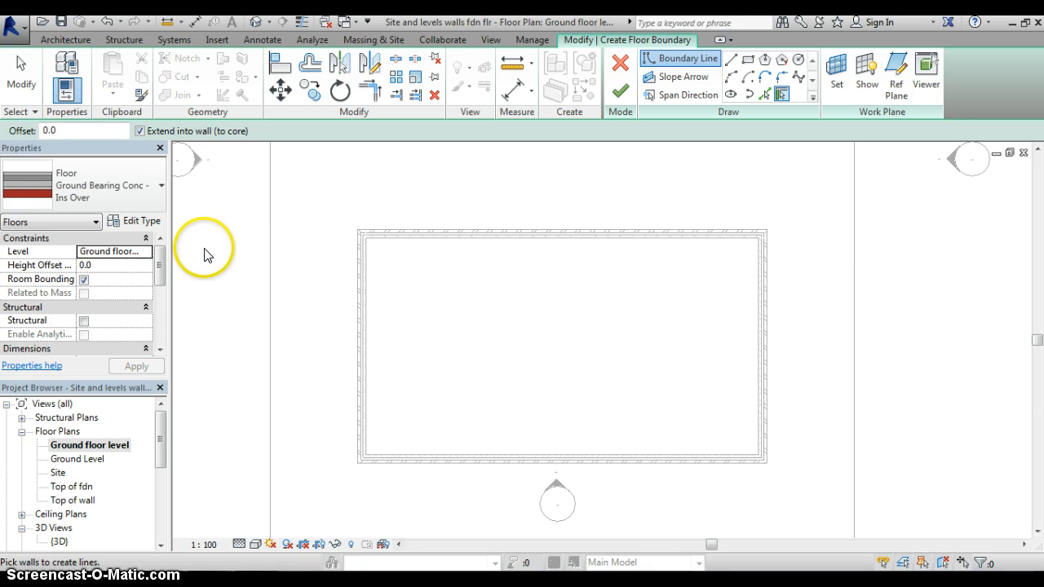
pyautogui.moveTo(134, 222)
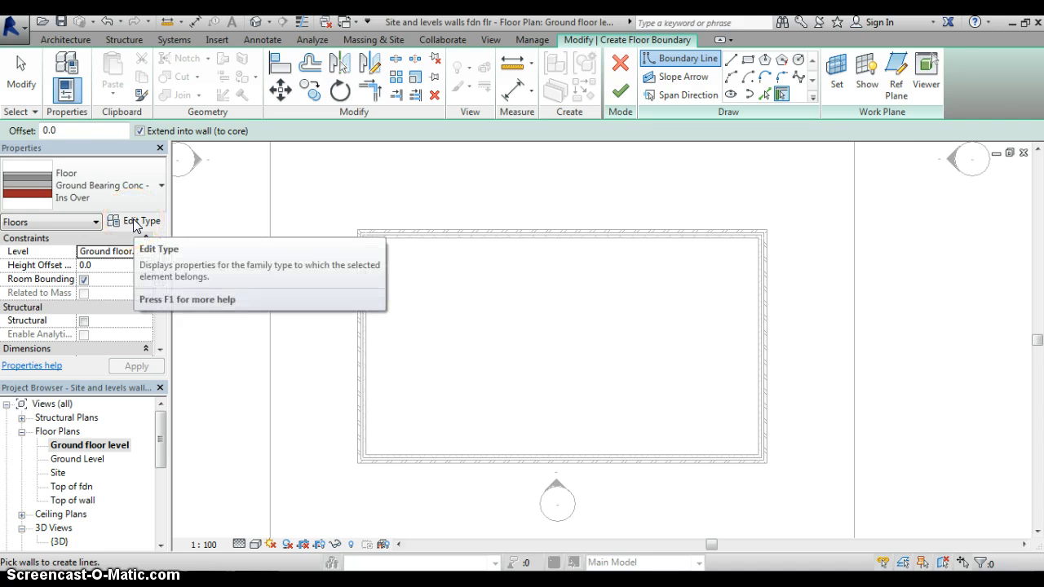
# Bring up the floor type's properties and its 480 mm layer structure in Edit Assembly.
pyautogui.click(134, 221)
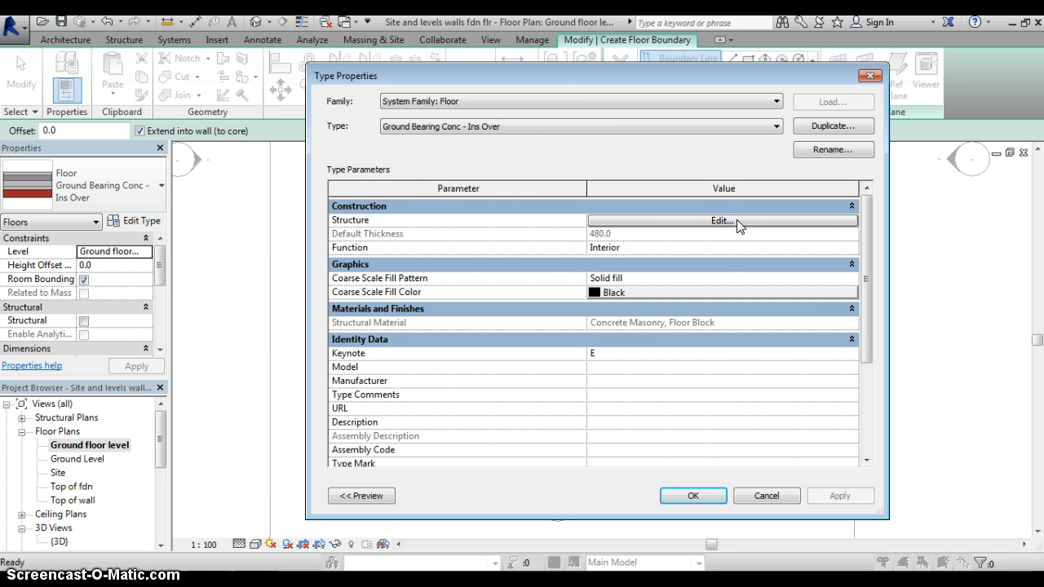
pyautogui.click(721, 222)
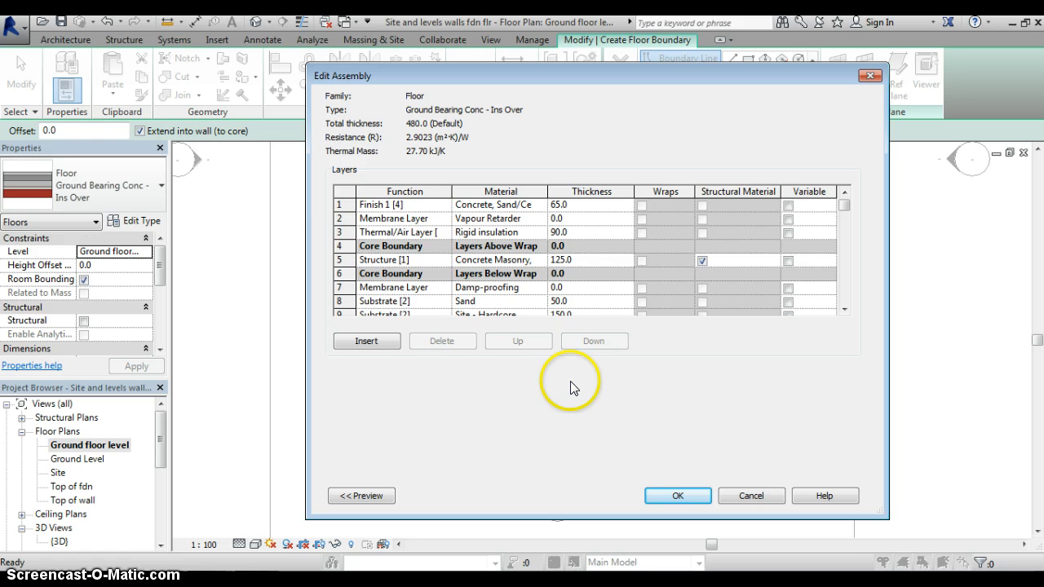
pyautogui.moveTo(561, 388)
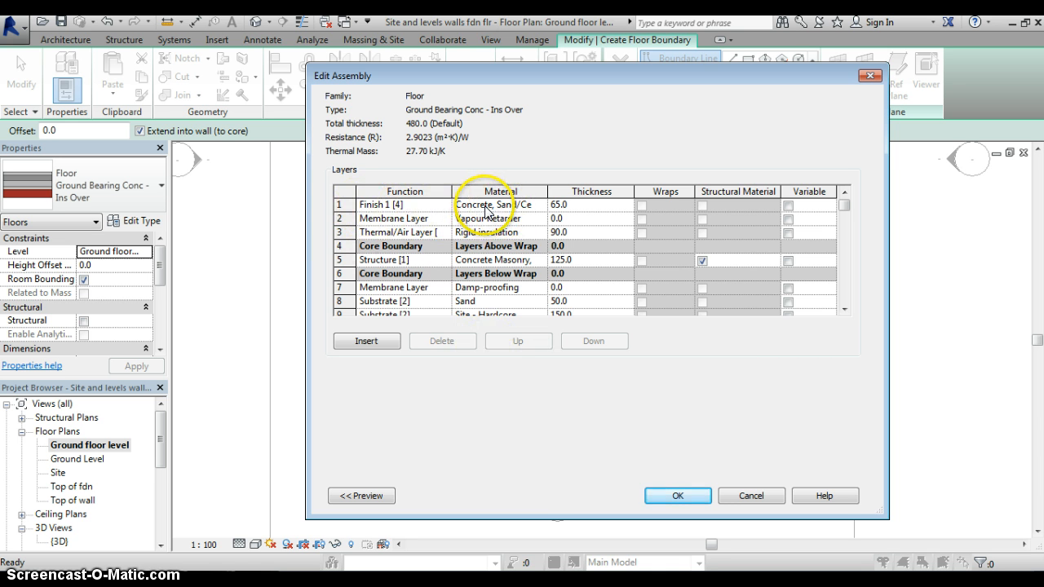
pyautogui.moveTo(535, 212)
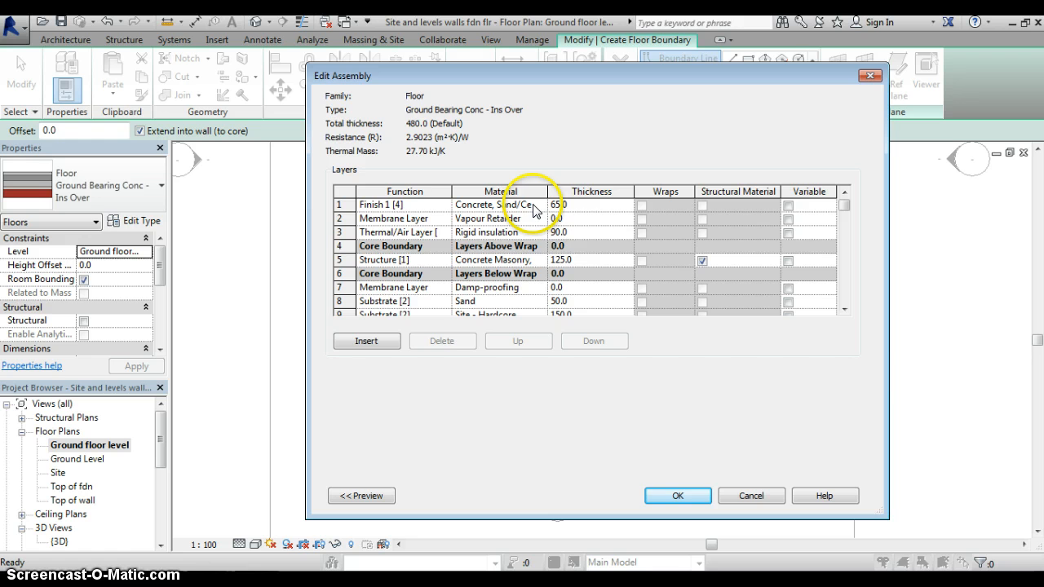
pyautogui.moveTo(578, 210)
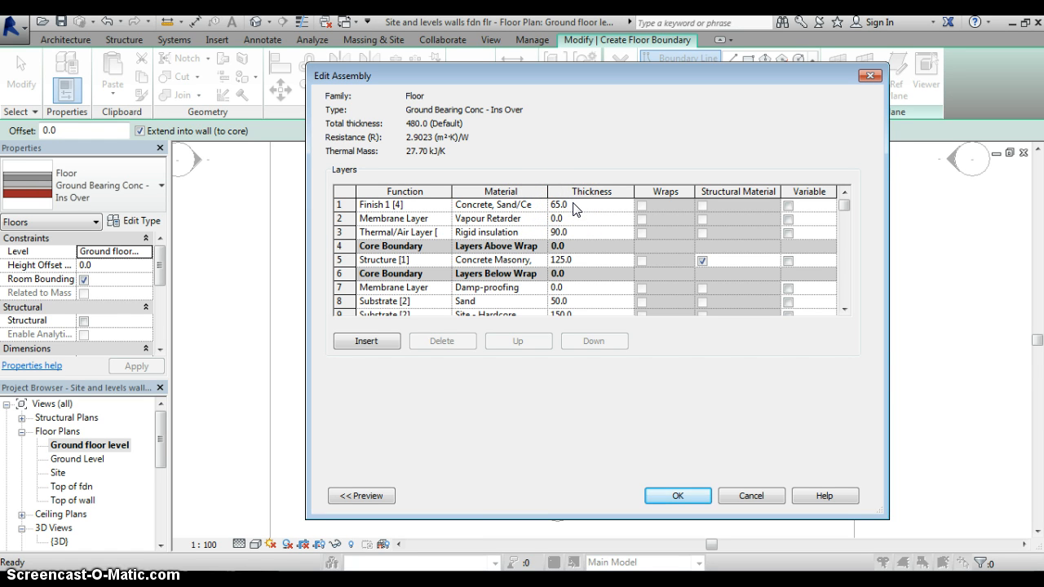
# Reduce the concrete slab to 100, sand to 25 and hardcore to 125 for a 400 mm build-up, and accept.
pyautogui.click(571, 205)
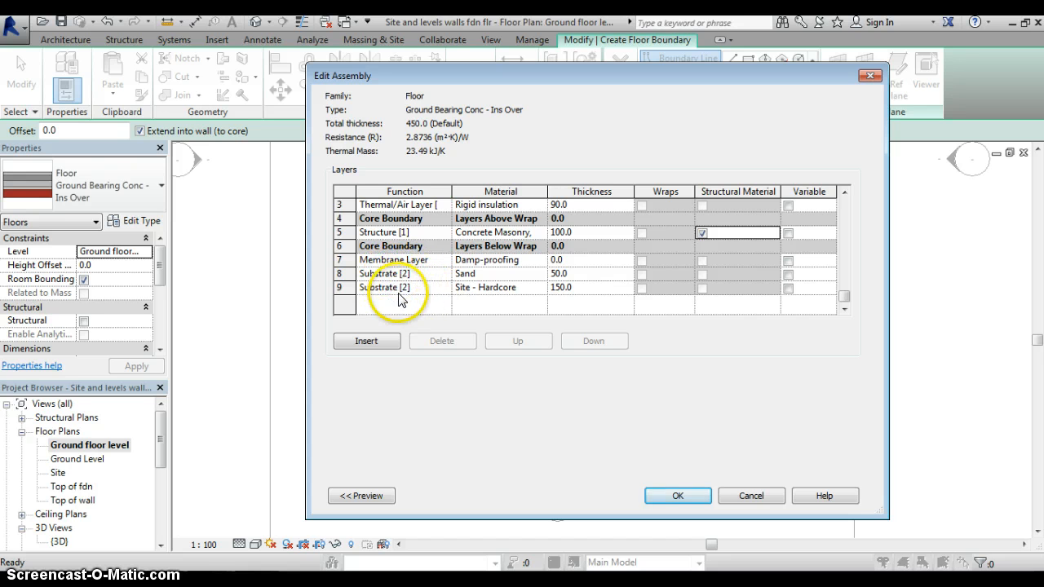
pyautogui.moveTo(498, 302)
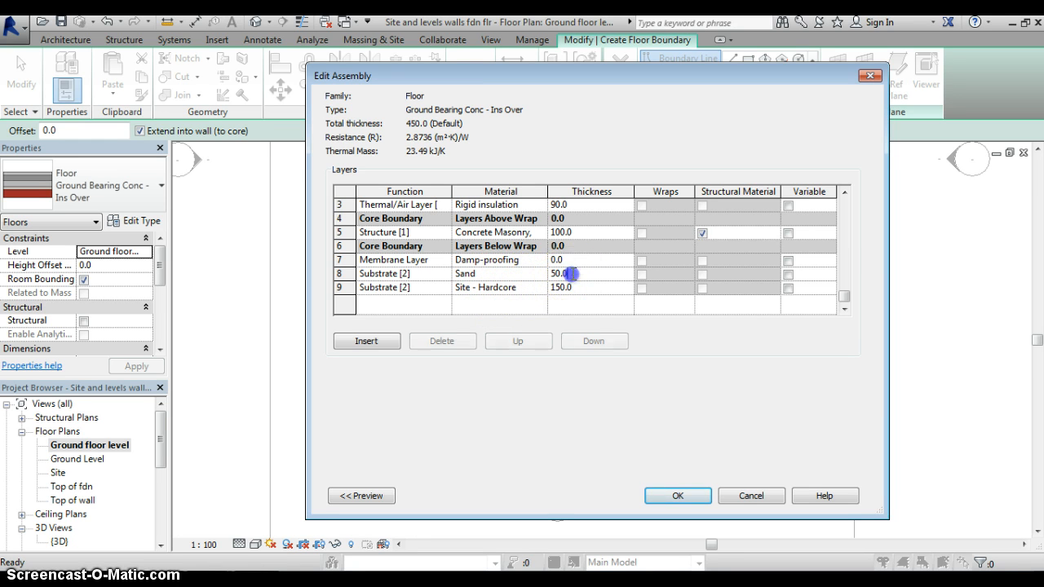
pyautogui.write('2')
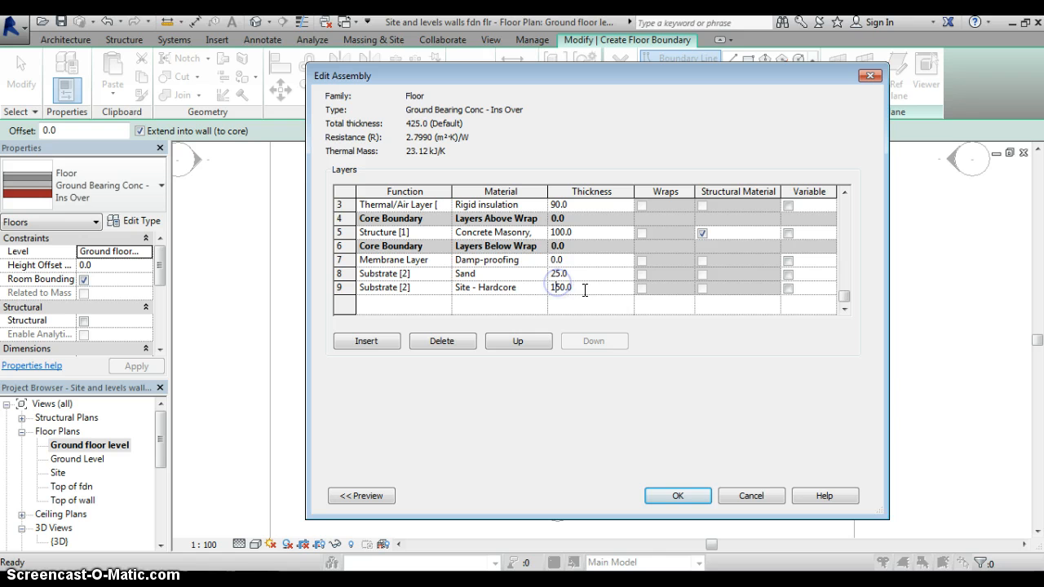
pyautogui.write('12')
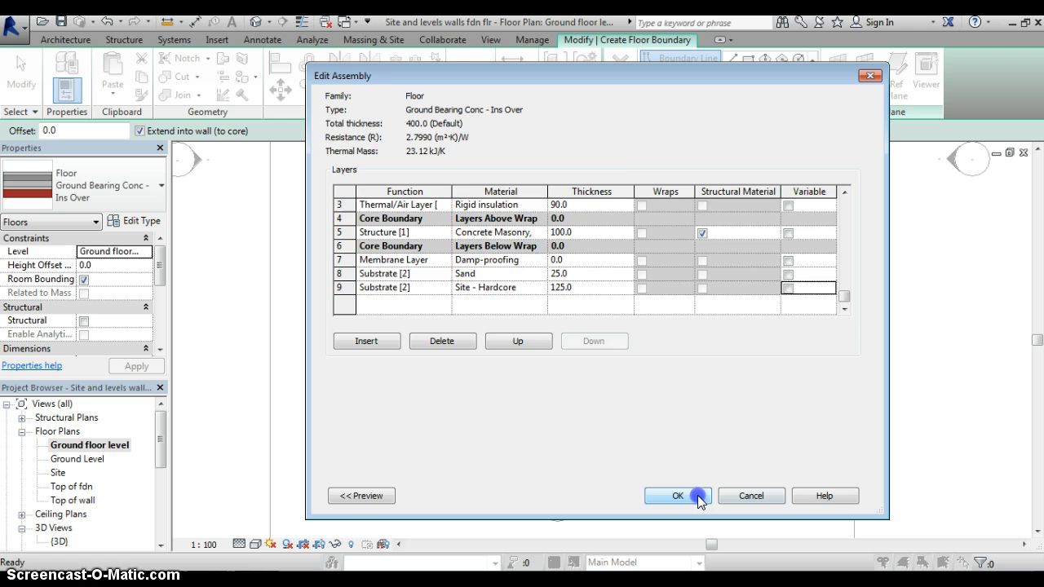
pyautogui.click(678, 496)
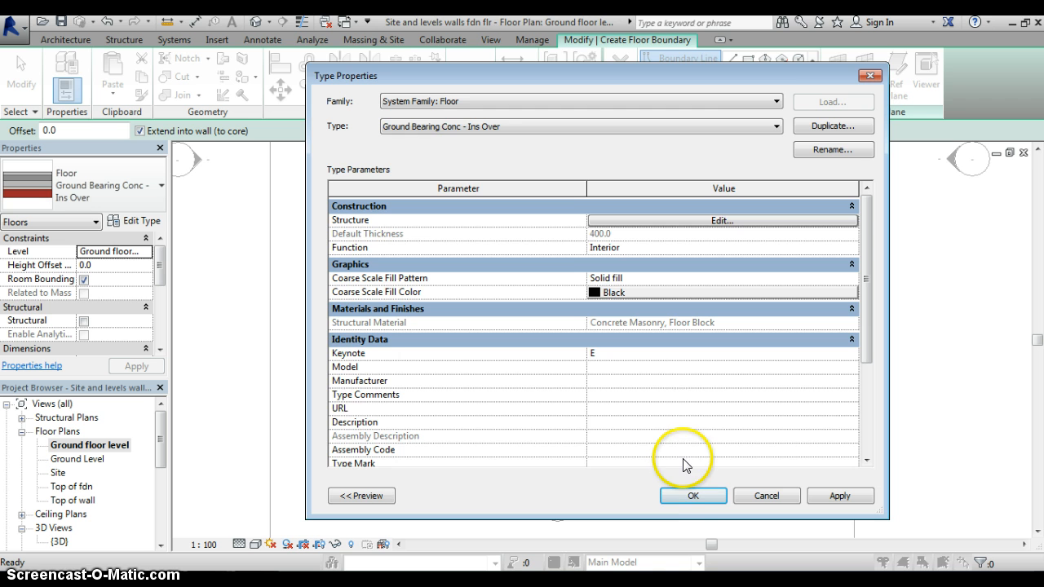
# Confirm the floor type and sketch the floor boundary along the inside faces of the four walls.
pyautogui.click(691, 496)
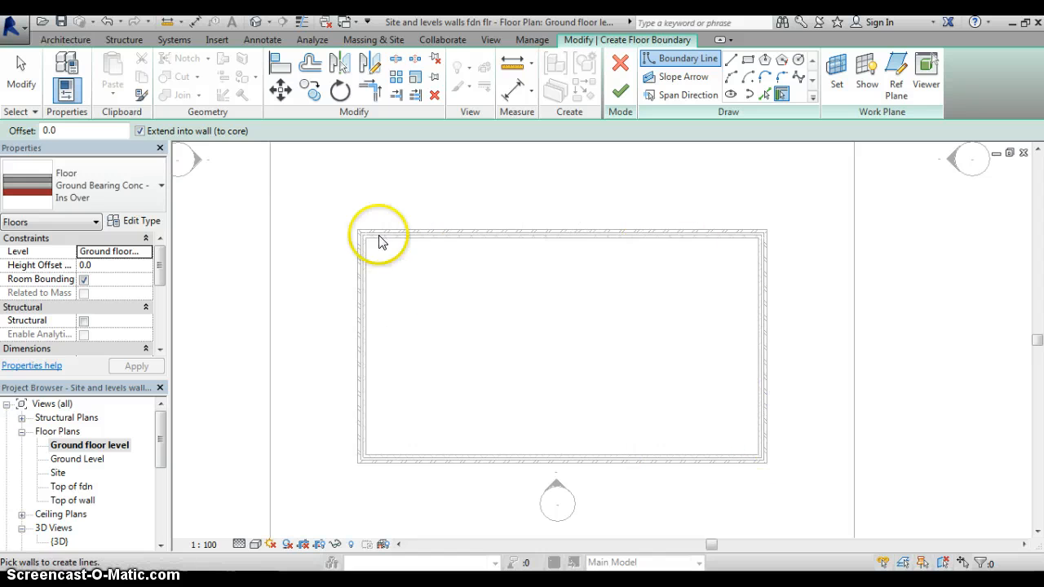
pyautogui.moveTo(530, 341)
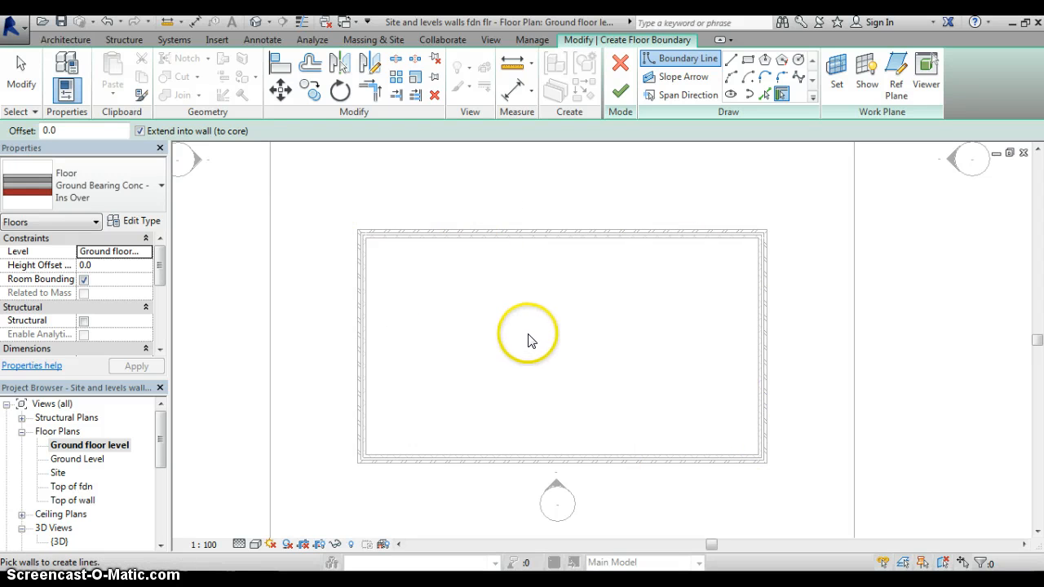
pyautogui.moveTo(571, 248)
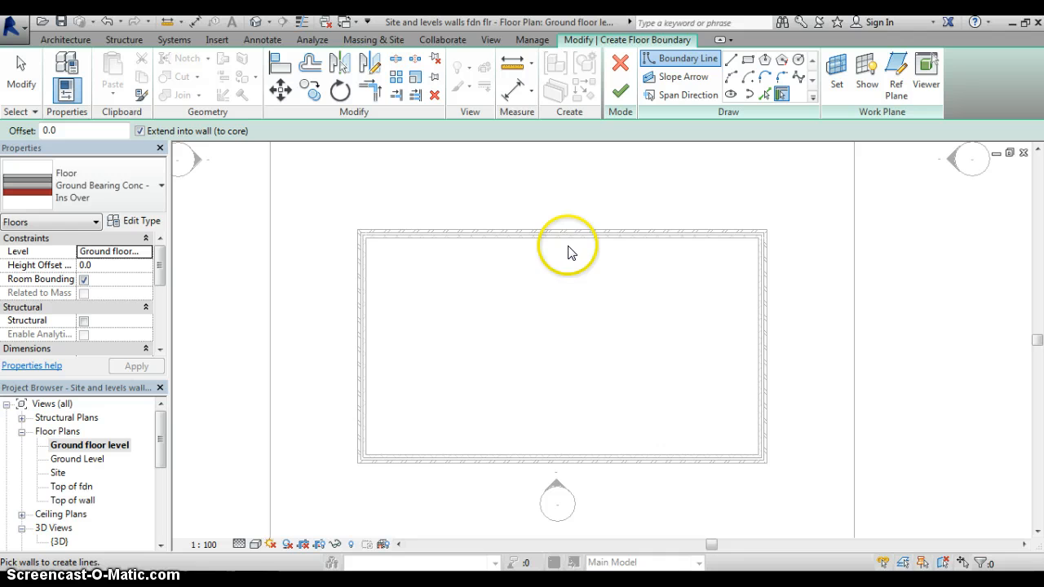
pyautogui.moveTo(432, 311)
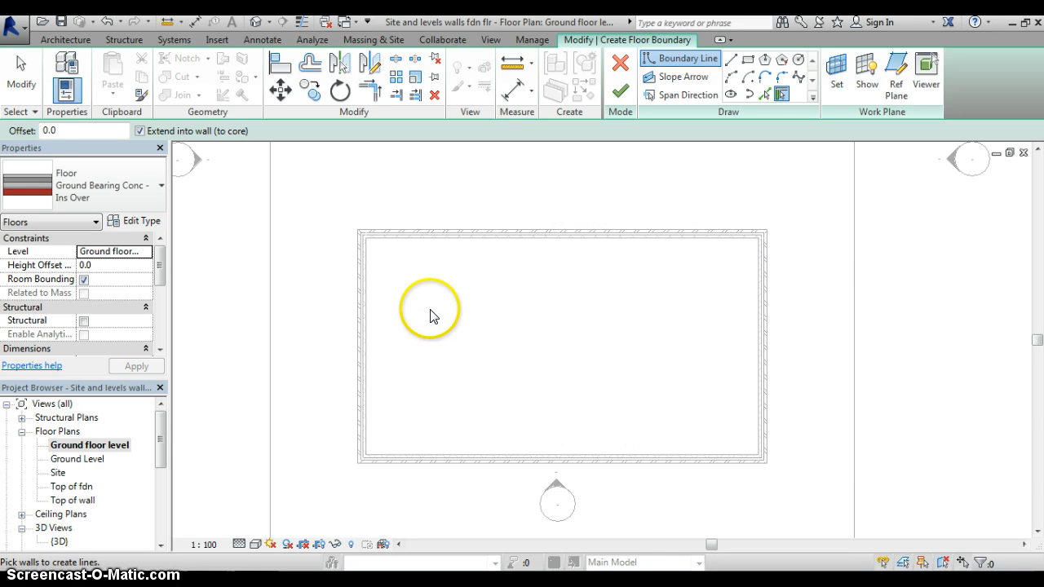
pyautogui.moveTo(562, 326)
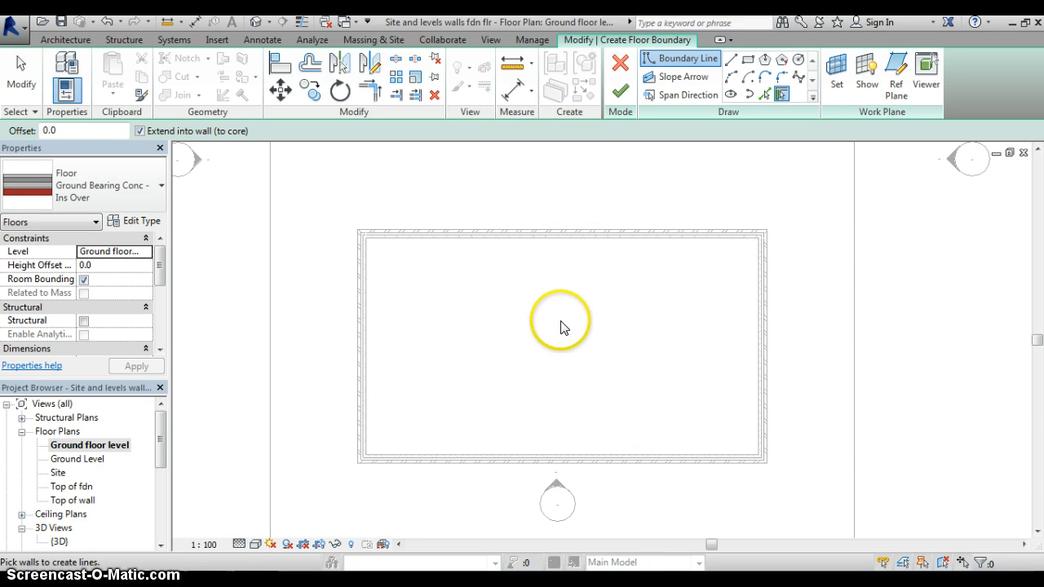
pyautogui.moveTo(567, 242)
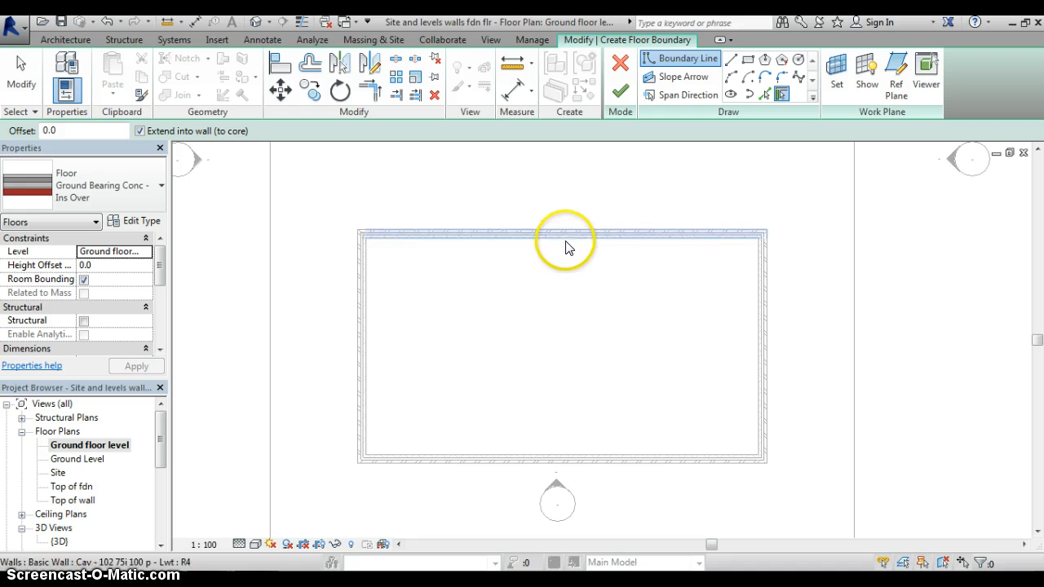
pyautogui.click(562, 238)
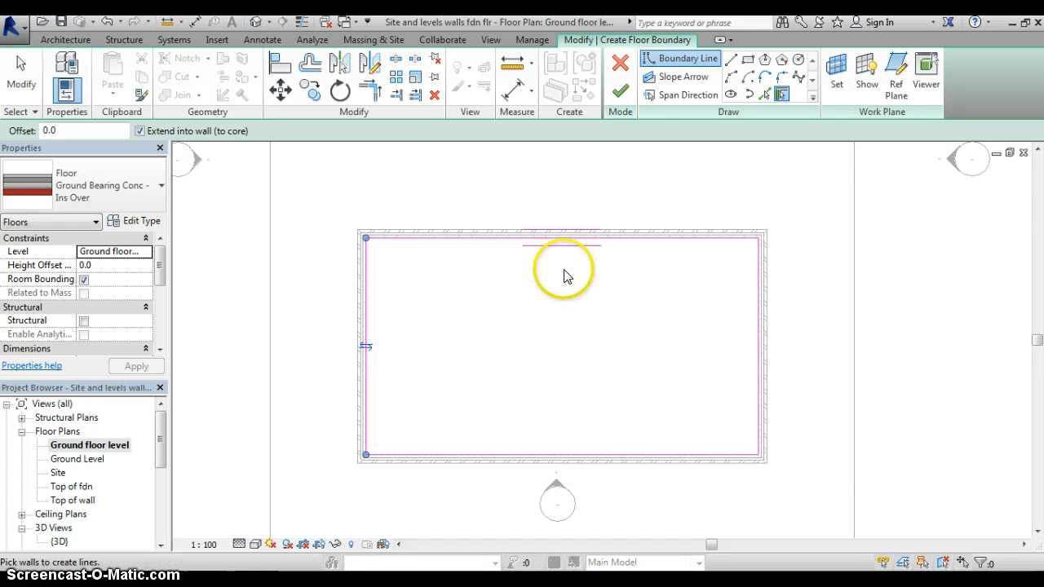
pyautogui.moveTo(456, 253)
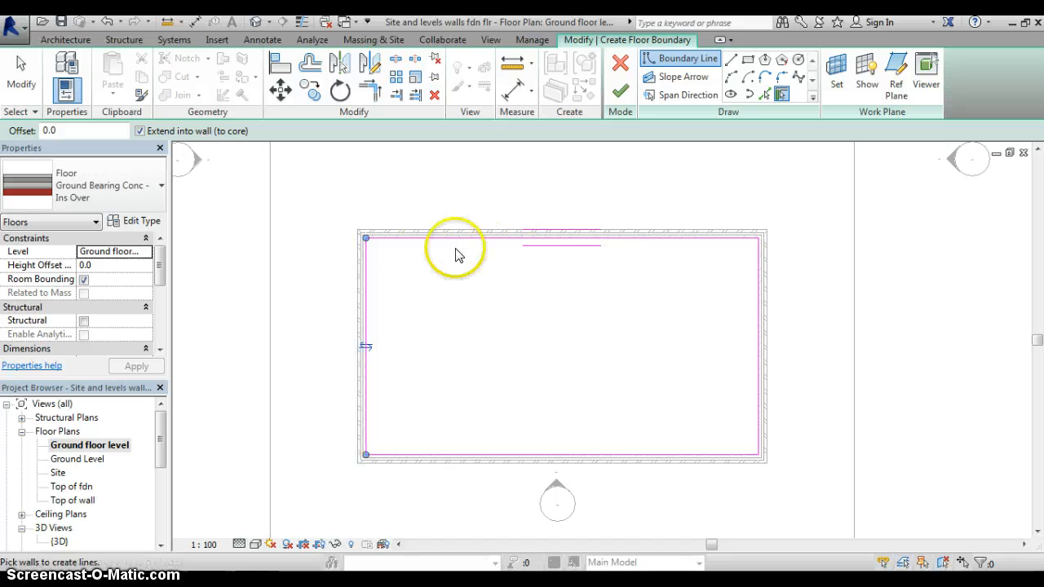
pyautogui.moveTo(532, 301)
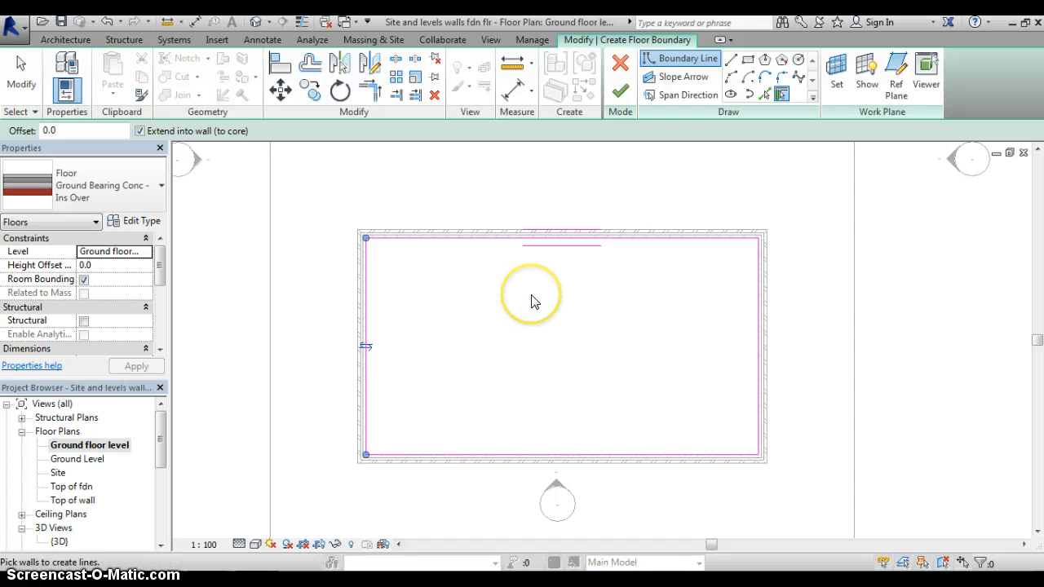
pyautogui.moveTo(669, 160)
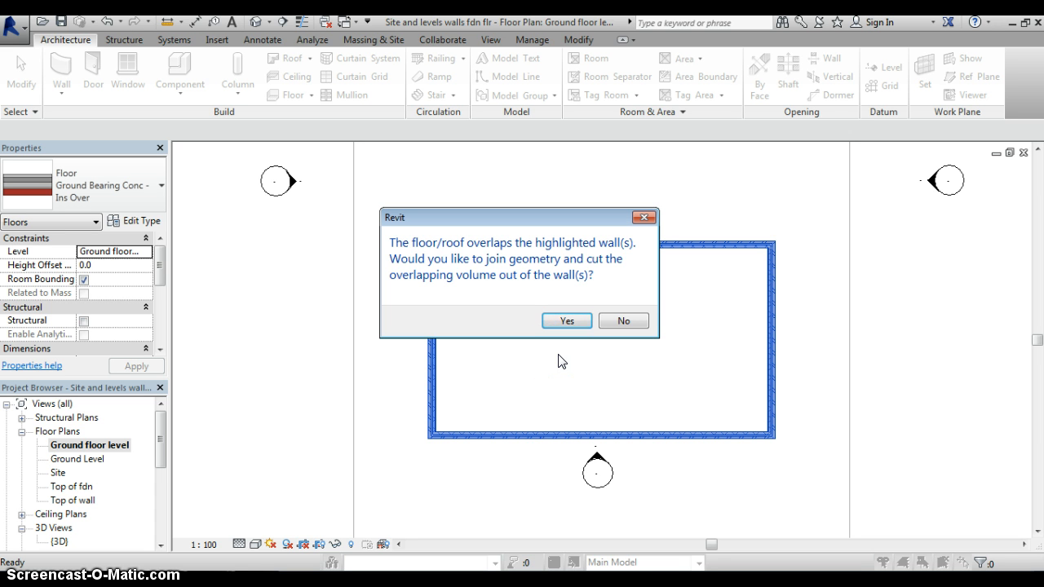
# Accept joining the floor with the overlapping walls so the slab is created inside them.
pyautogui.click(566, 320)
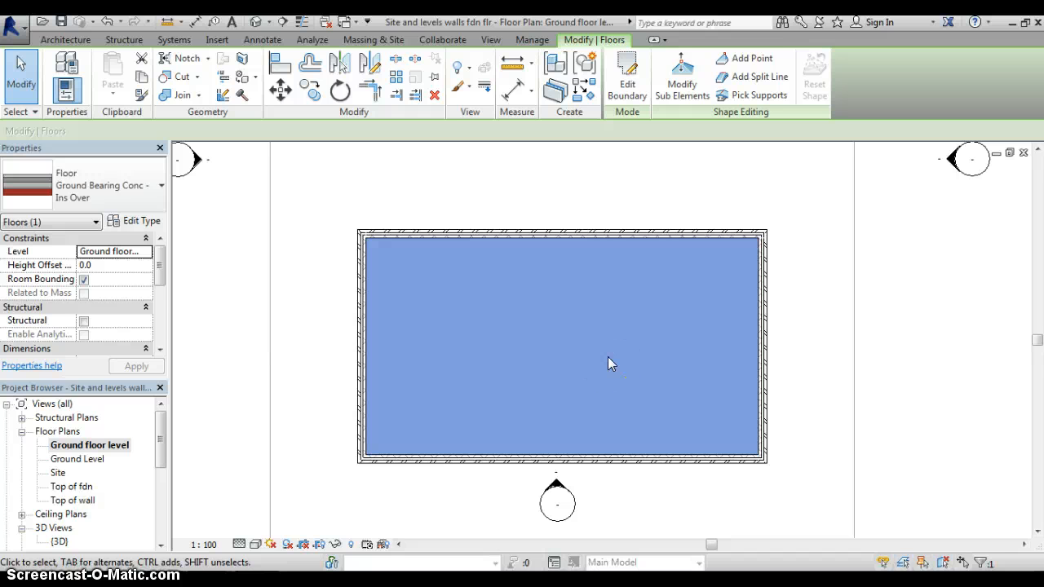
pyautogui.moveTo(169, 429)
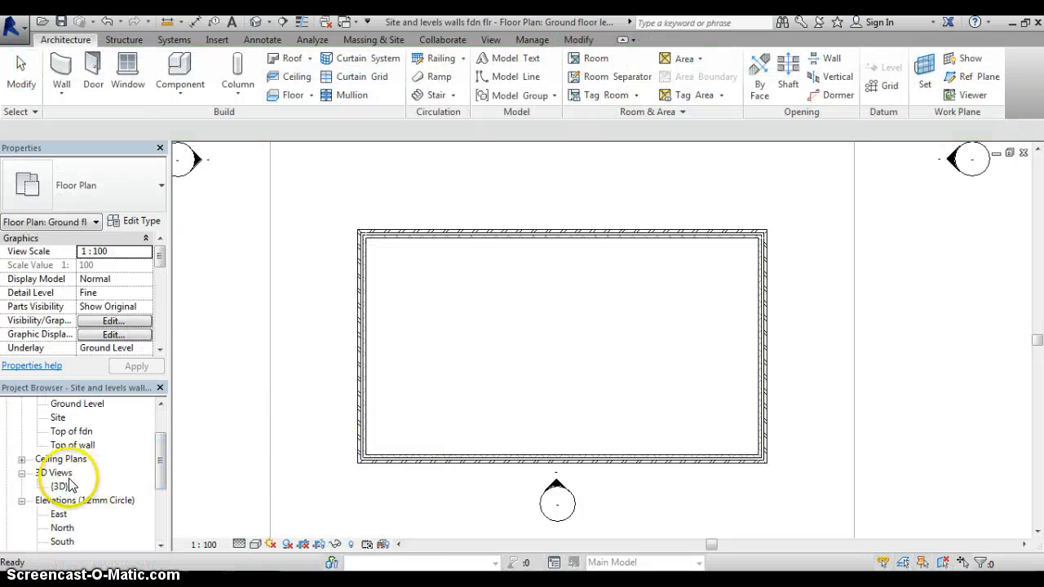
# Switch to the {3D} view and orbit around the walled enclosure to inspect the new floor slab.
pyautogui.doubleClick(59, 486)
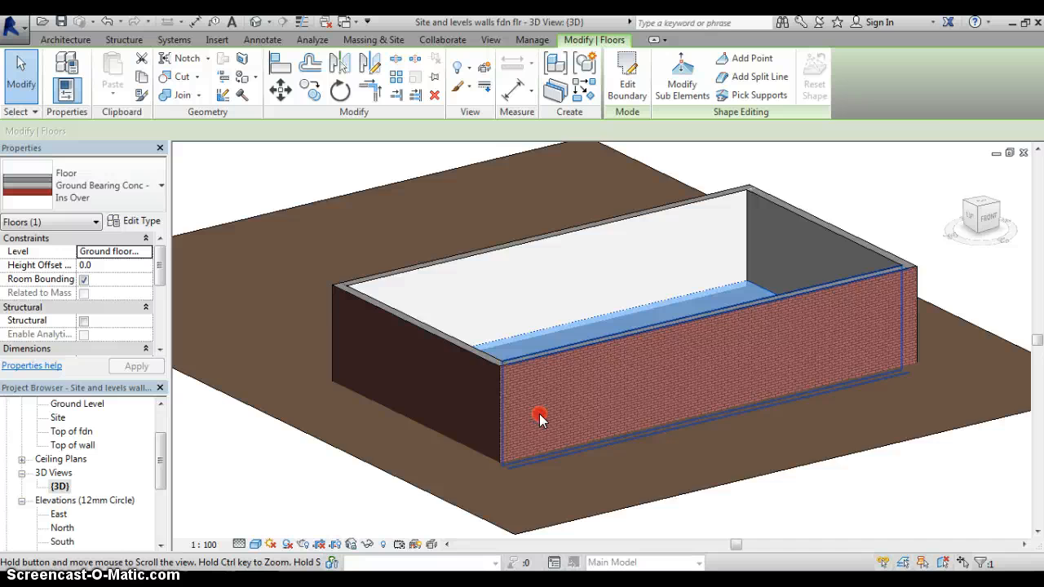
pyautogui.moveTo(542, 418); pyautogui.dragTo(532, 439)
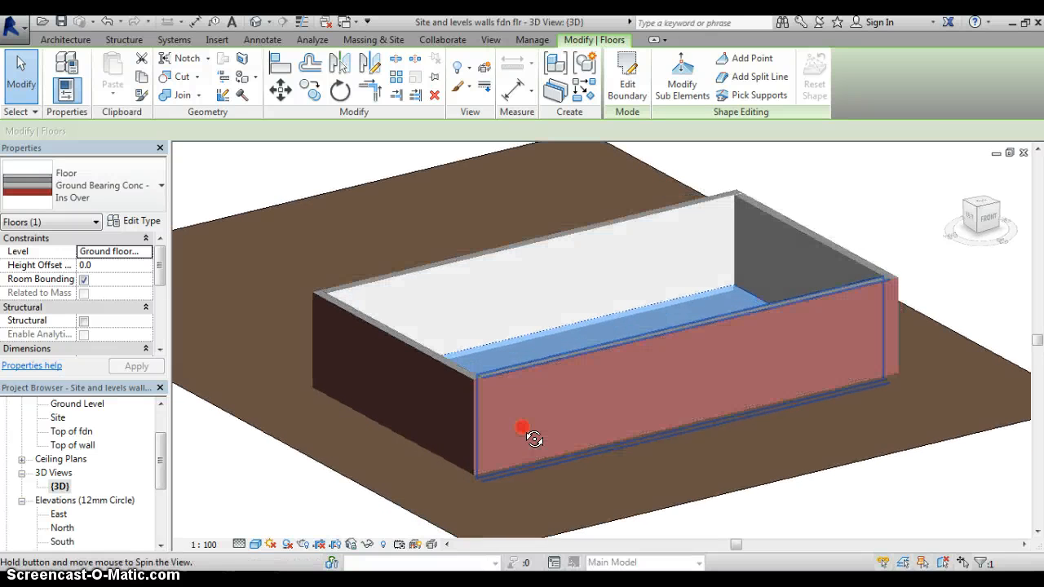
pyautogui.moveTo(535, 437); pyautogui.dragTo(525, 360)
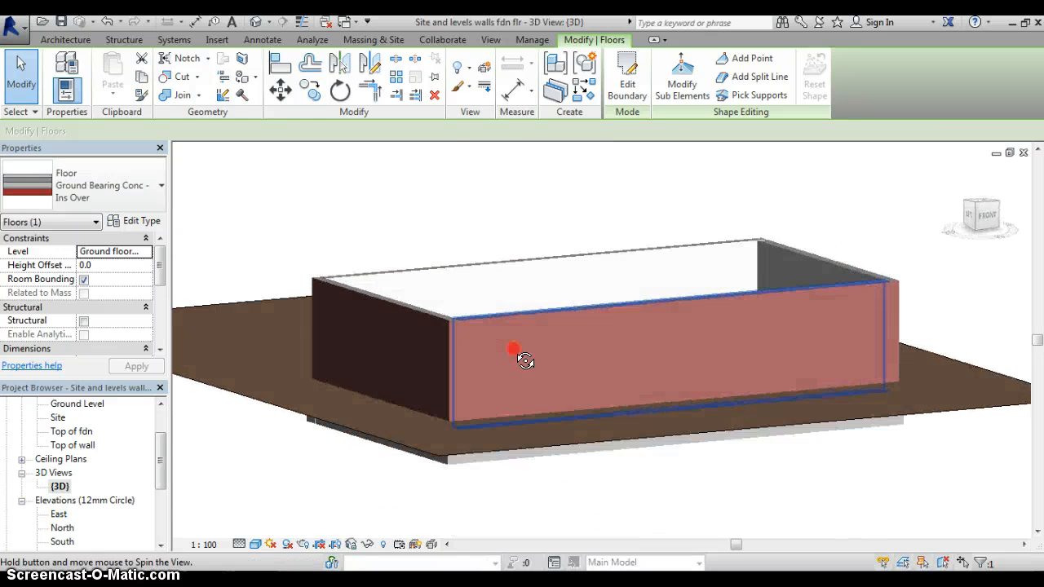
pyautogui.moveTo(526, 360); pyautogui.dragTo(542, 341)
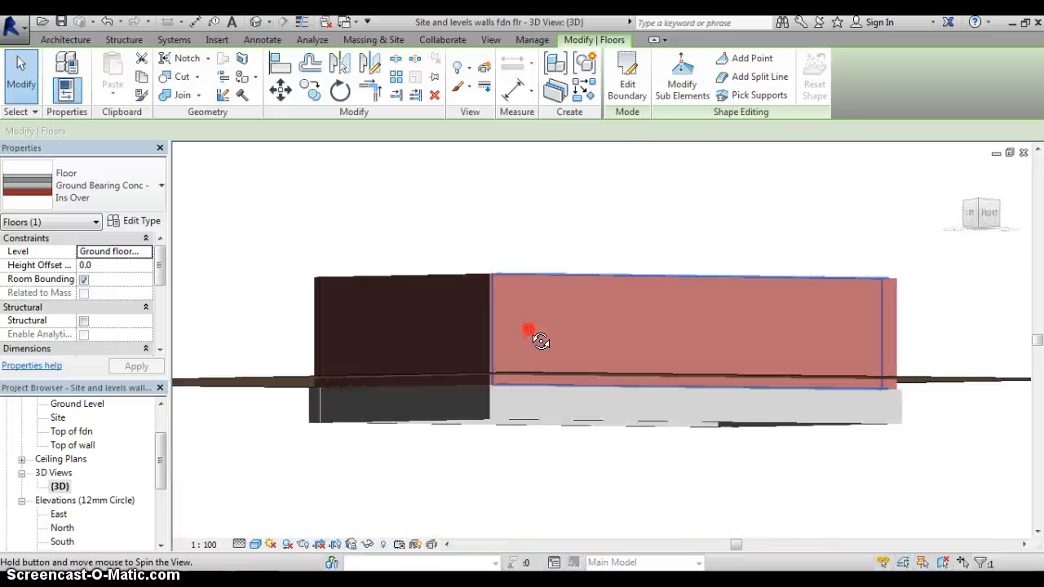
pyautogui.moveTo(539, 341); pyautogui.dragTo(568, 467)
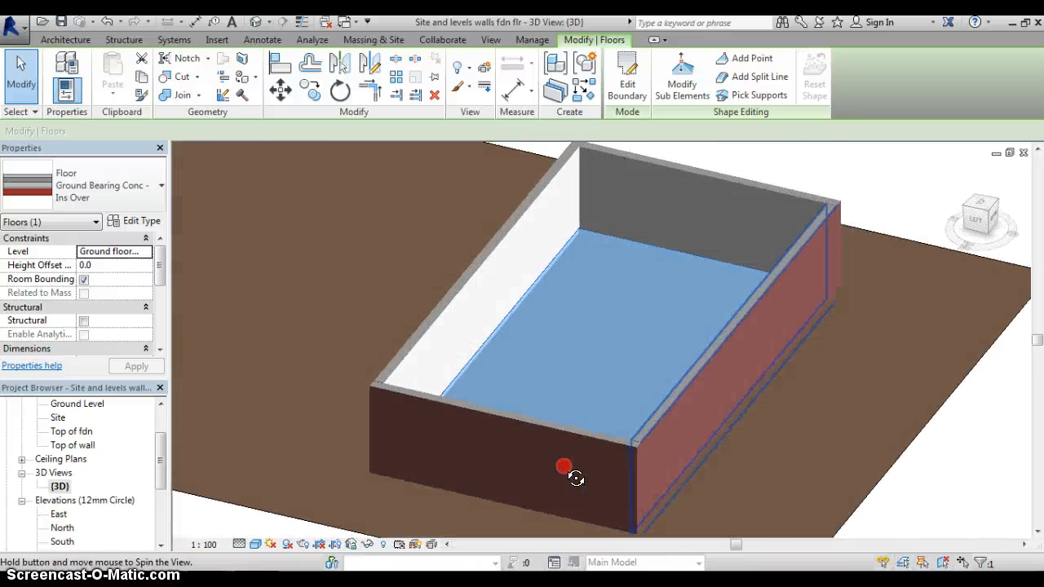
pyautogui.moveTo(574, 479); pyautogui.dragTo(538, 465)
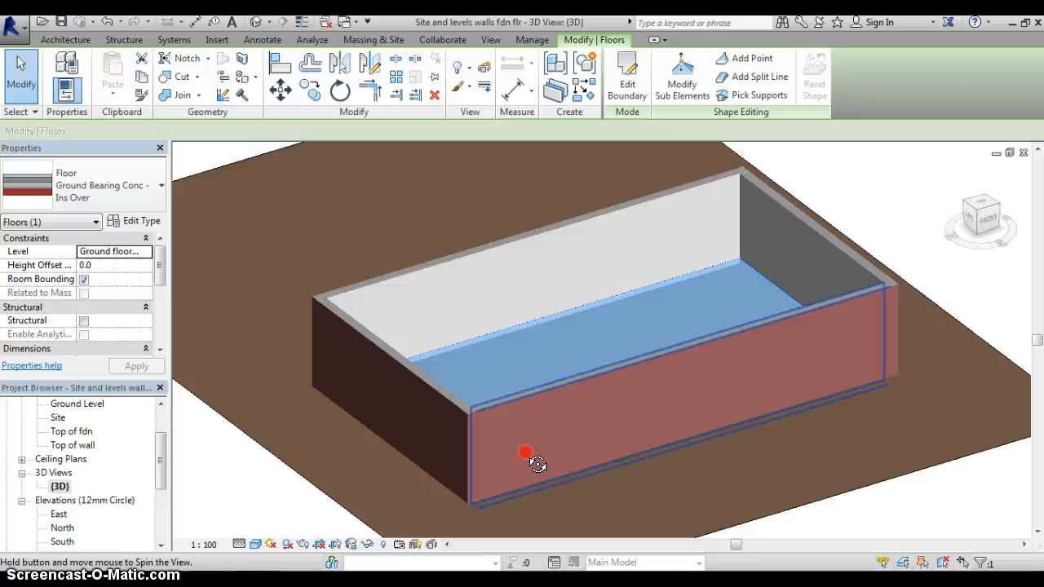
pyautogui.moveTo(525, 453); pyautogui.dragTo(277, 503)
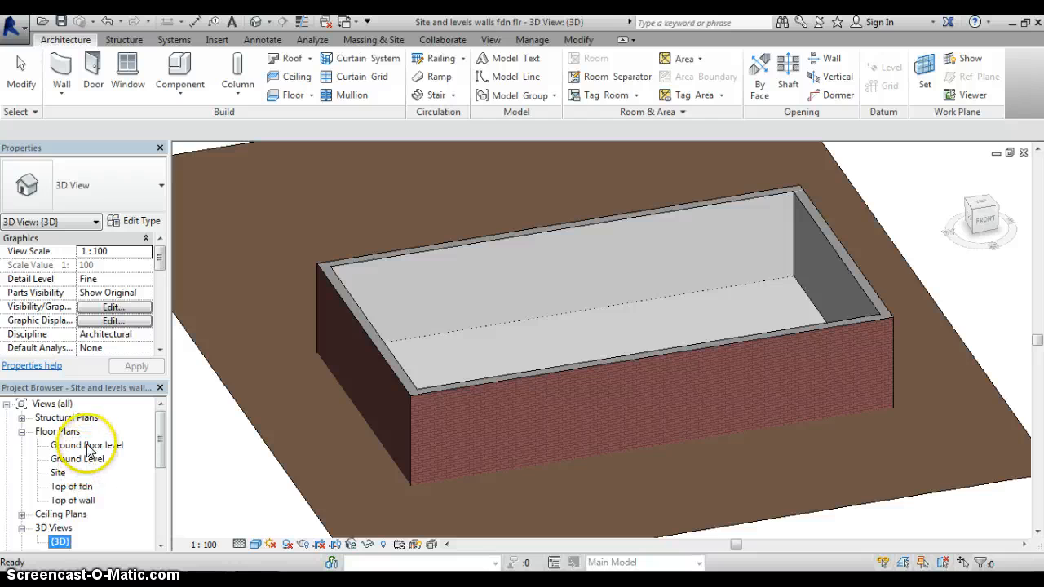
# Return to the ground floor plan and place a vertical building section line through the walled enclosure.
pyautogui.doubleClick(88, 443)
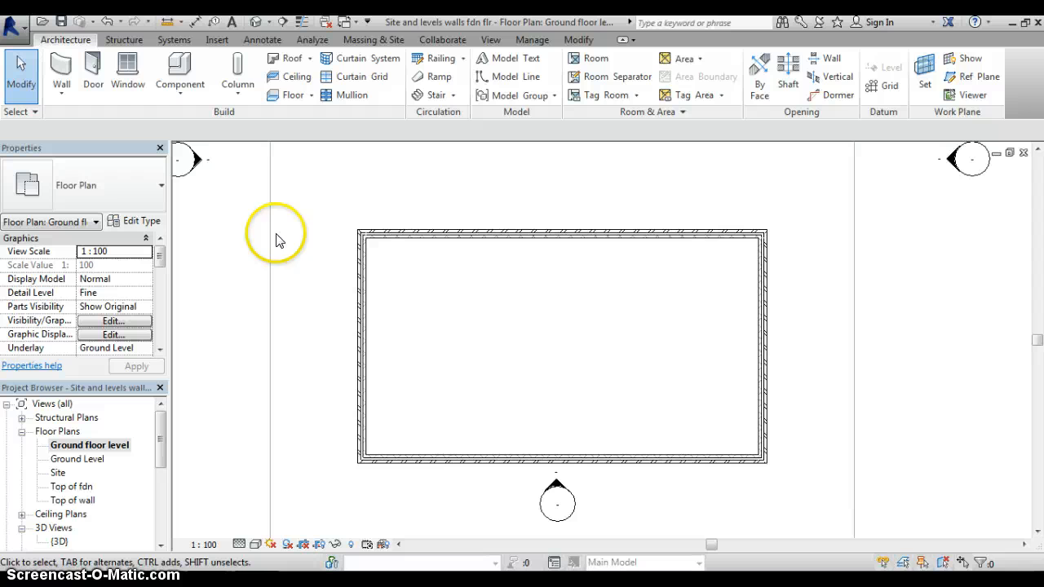
pyautogui.moveTo(386, 181)
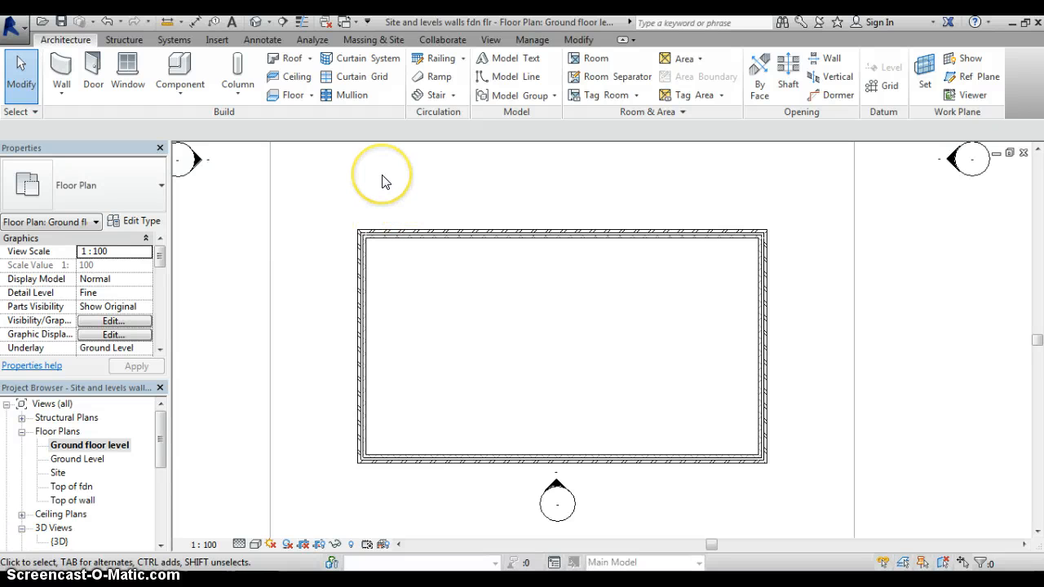
pyautogui.moveTo(253, 151)
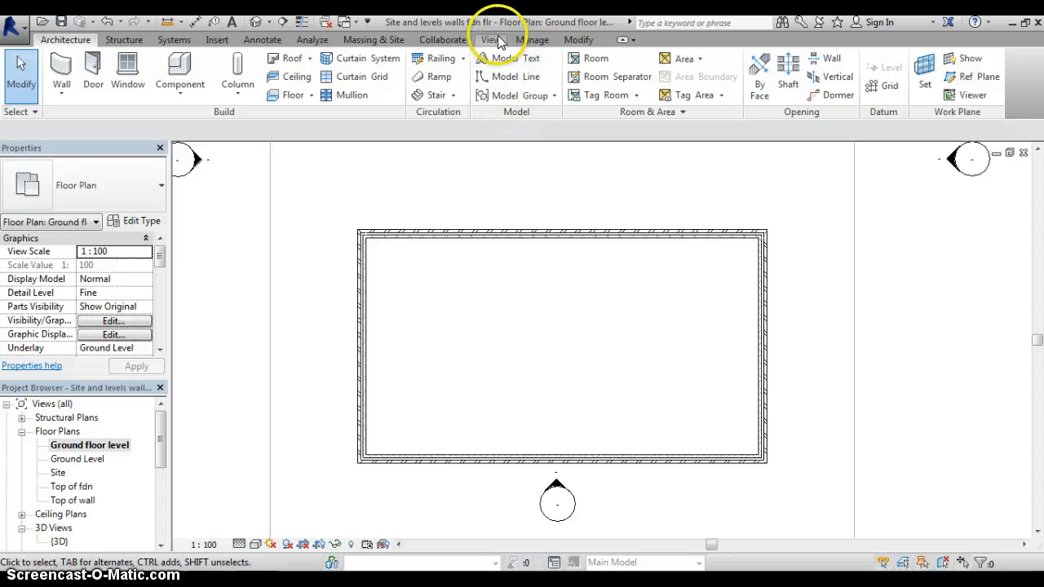
pyautogui.click(490, 39)
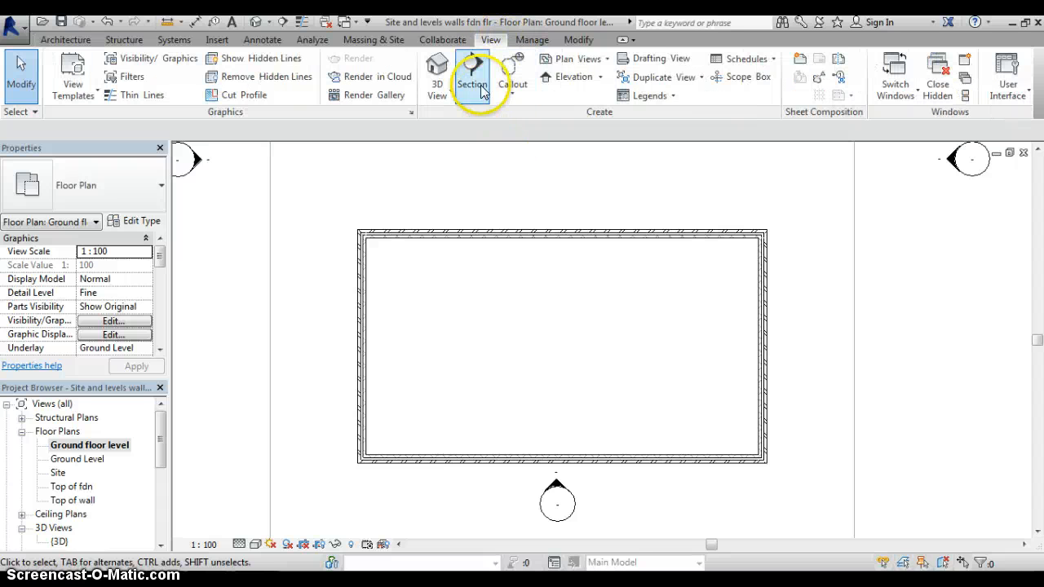
pyautogui.click(471, 76)
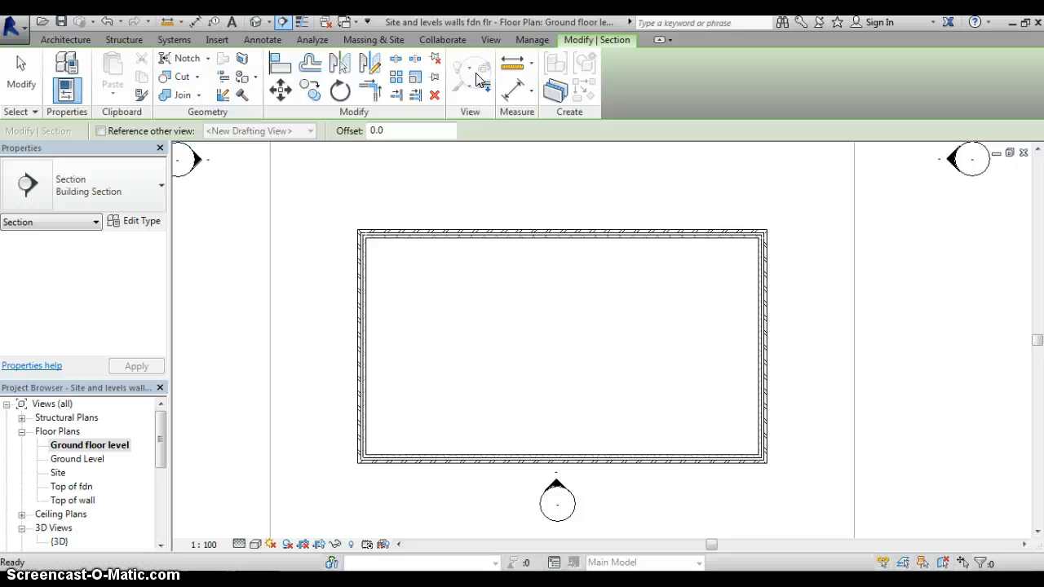
pyautogui.moveTo(447, 183)
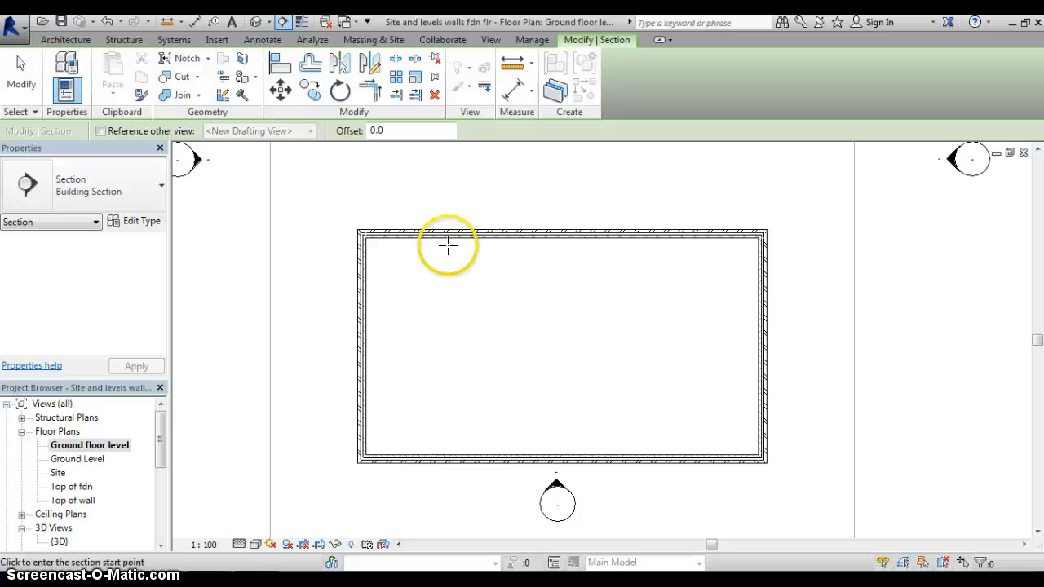
pyautogui.moveTo(434, 382)
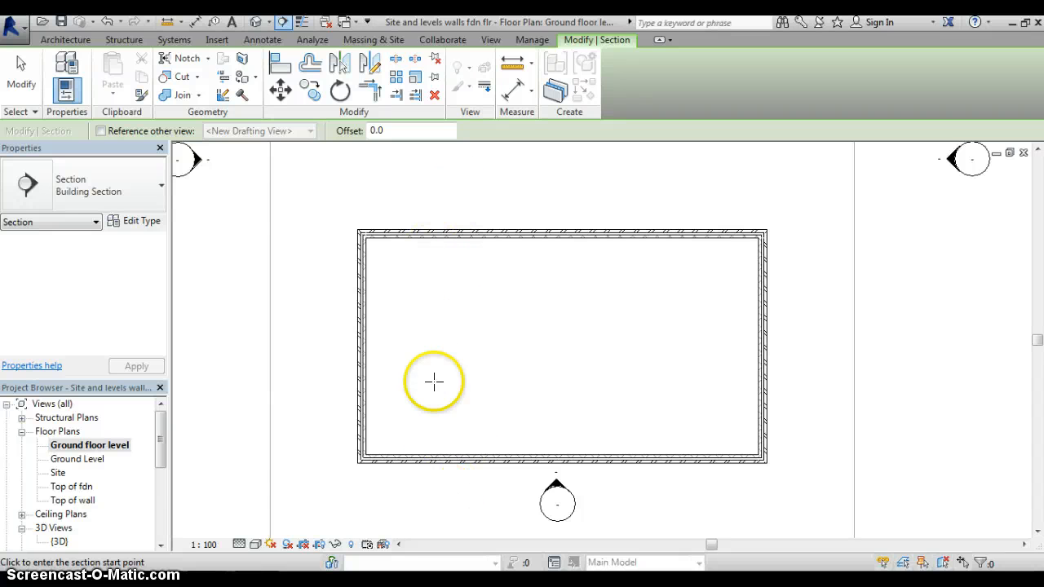
pyautogui.moveTo(434, 496)
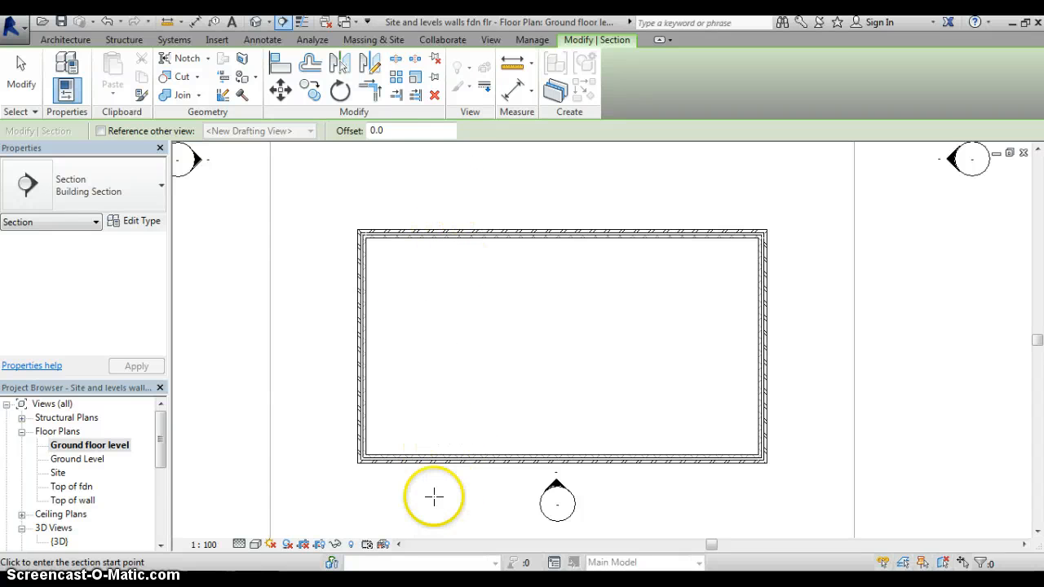
pyautogui.moveTo(481, 344)
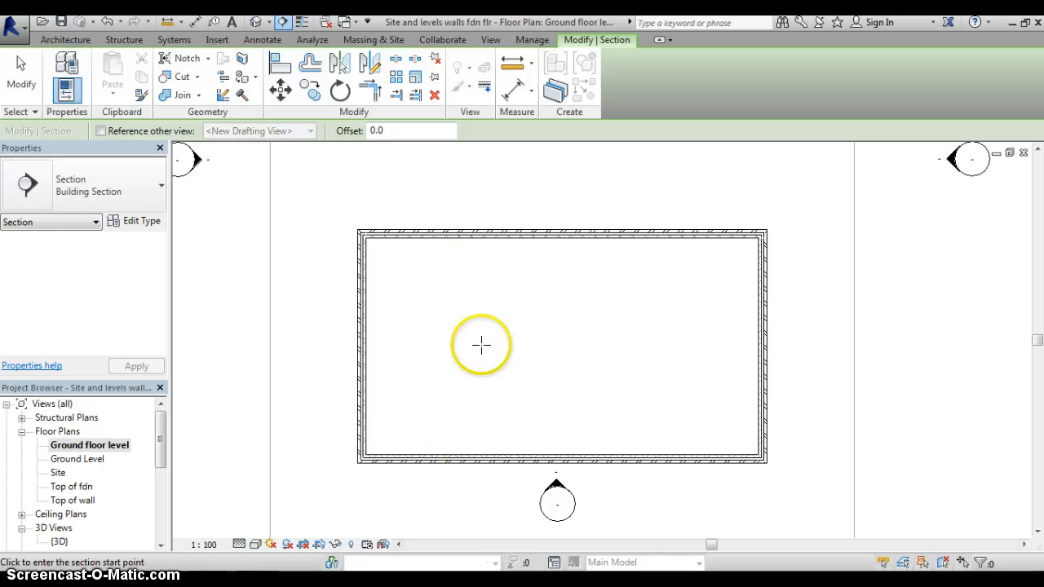
pyautogui.moveTo(447, 178)
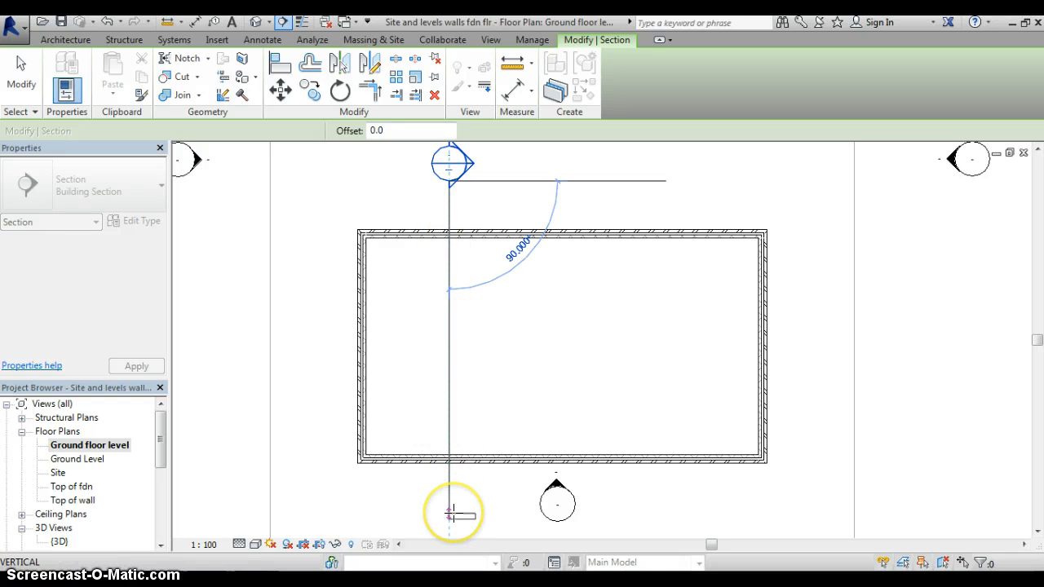
pyautogui.click(450, 513)
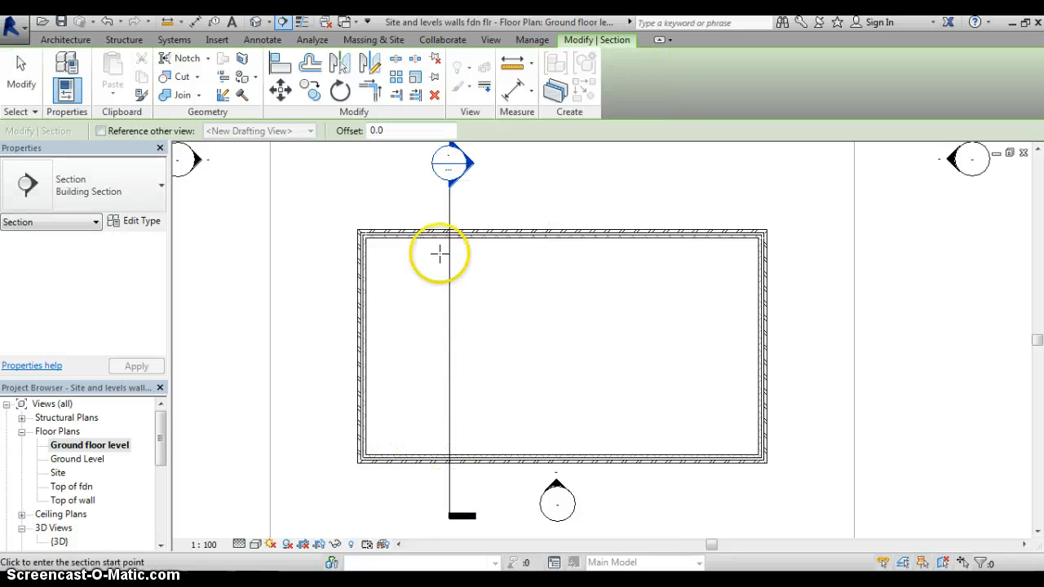
pyautogui.moveTo(170, 424)
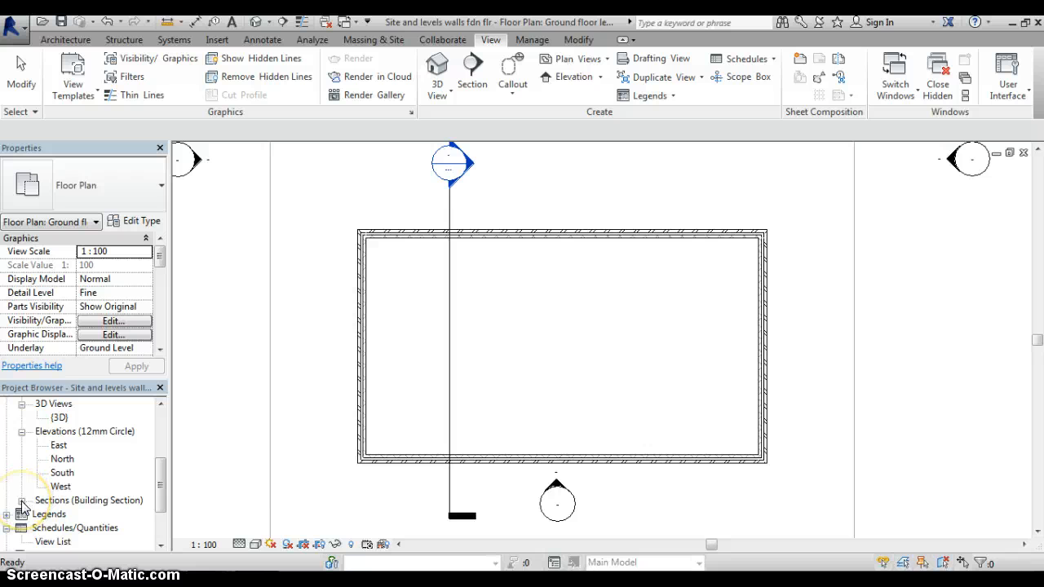
# Expand the building sections in the Project Browser and open Section 1 showing walls, foundations and slab.
pyautogui.click(23, 500)
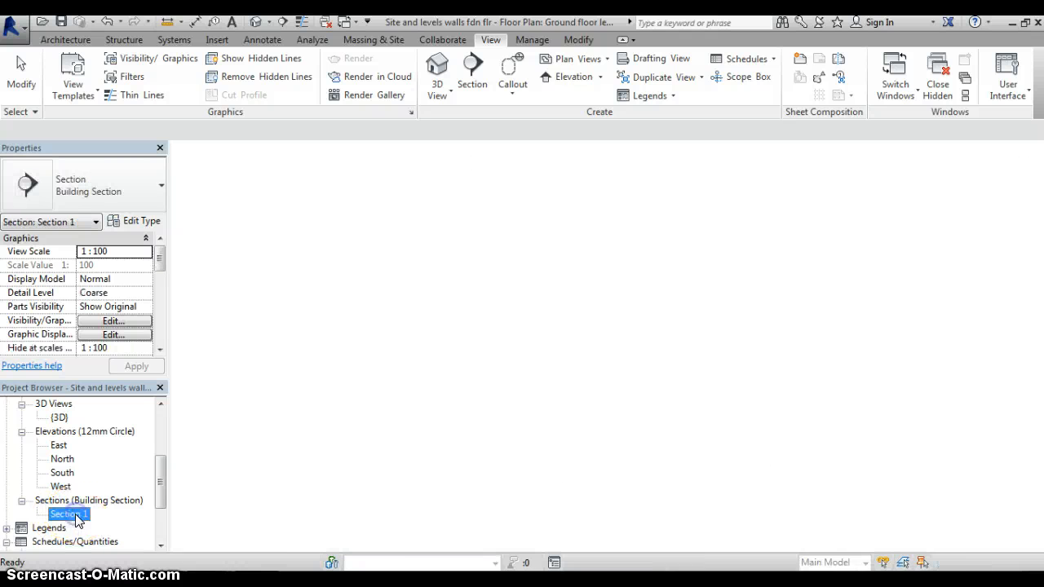
pyautogui.doubleClick(68, 514)
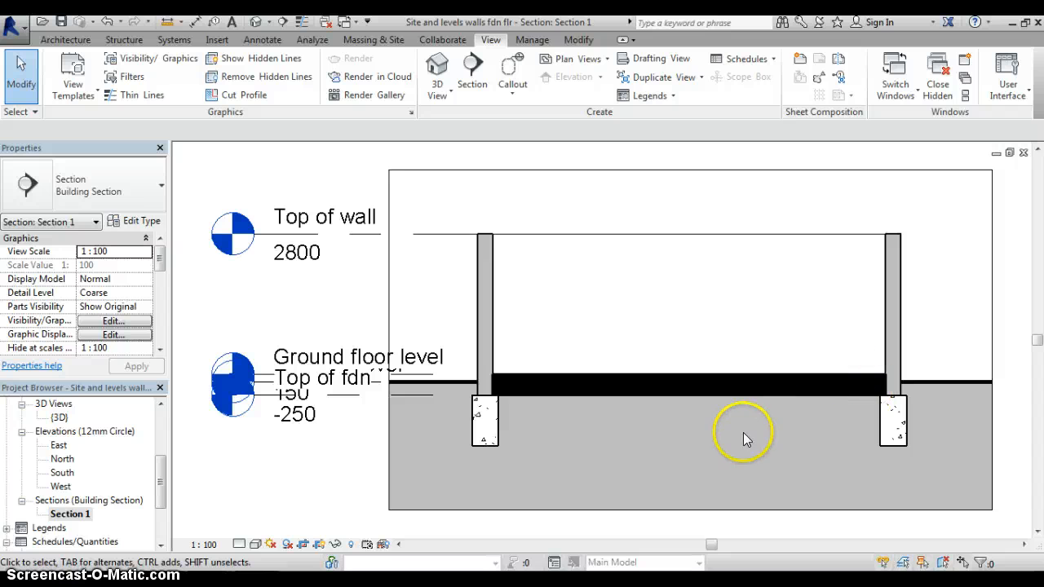
pyautogui.moveTo(694, 453)
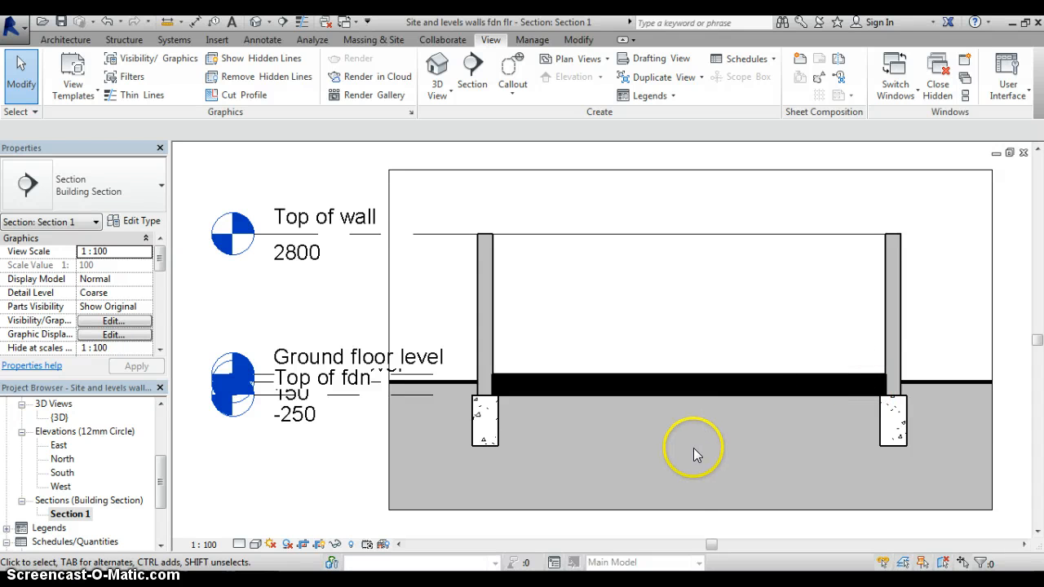
pyautogui.moveTo(721, 463)
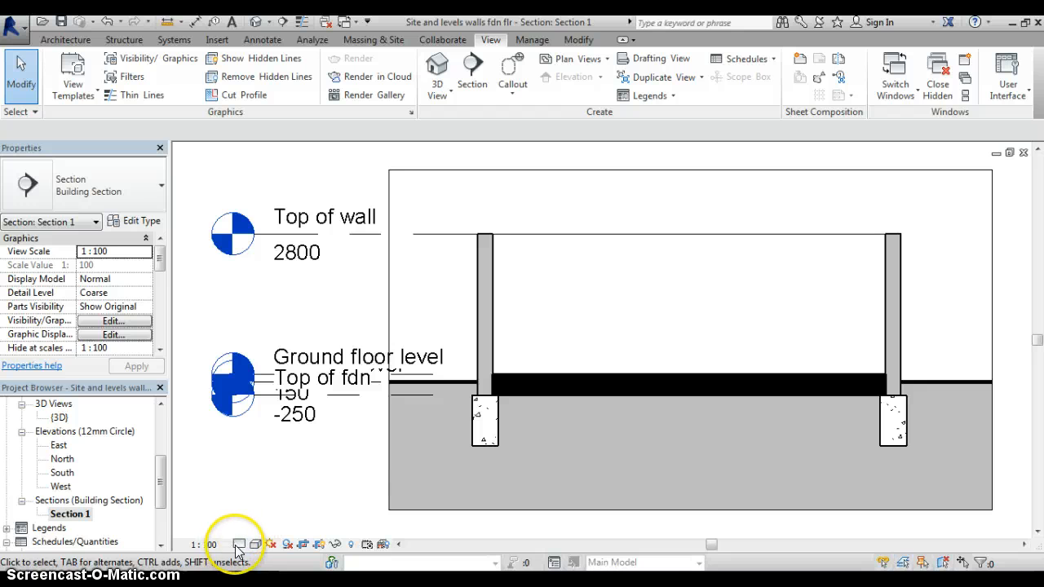
pyautogui.moveTo(238, 545)
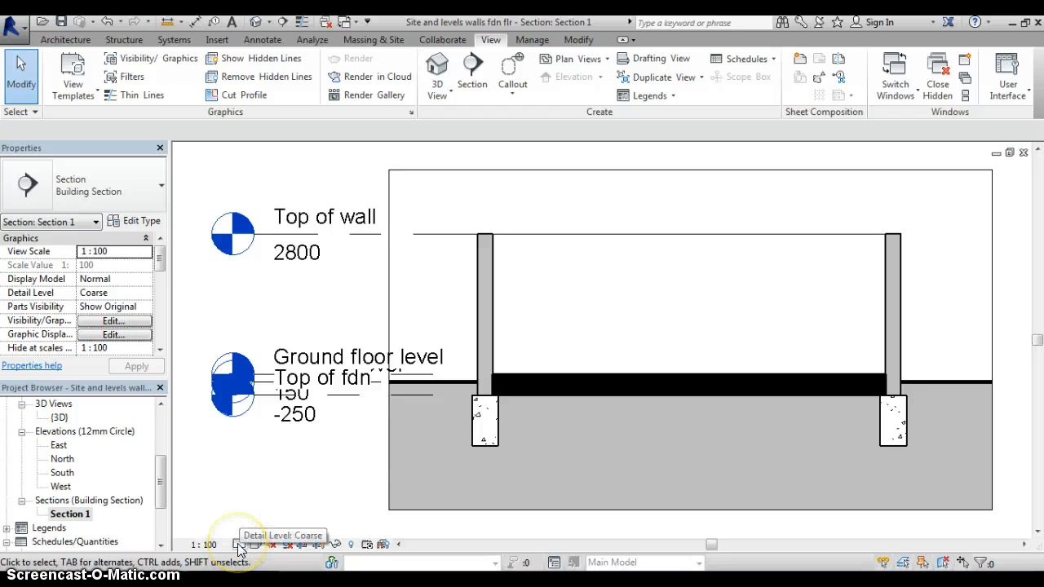
# Set Section 1 to Fine detail level and select the Top of wall level.
pyautogui.click(240, 545)
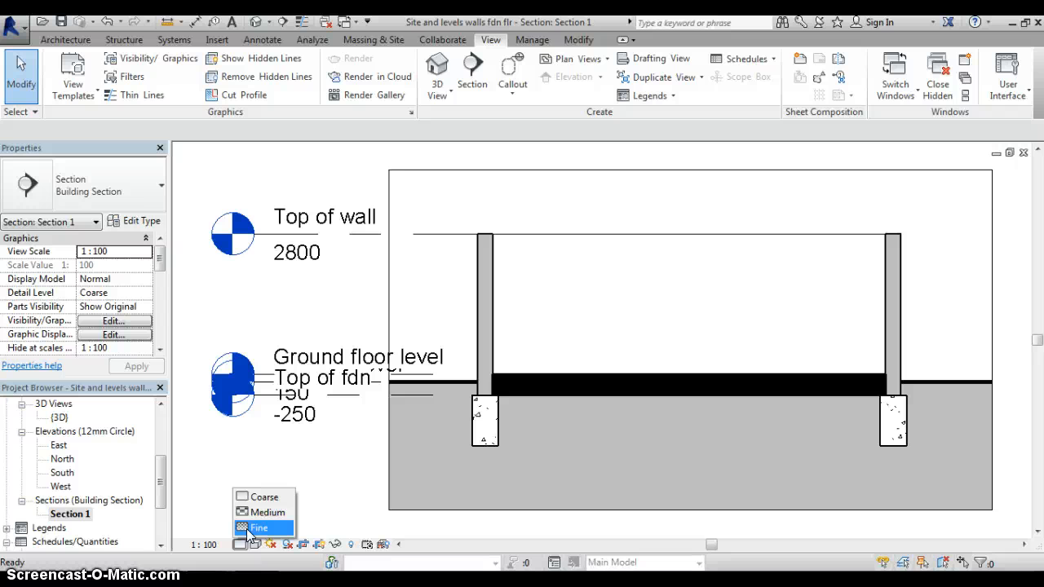
pyautogui.click(258, 528)
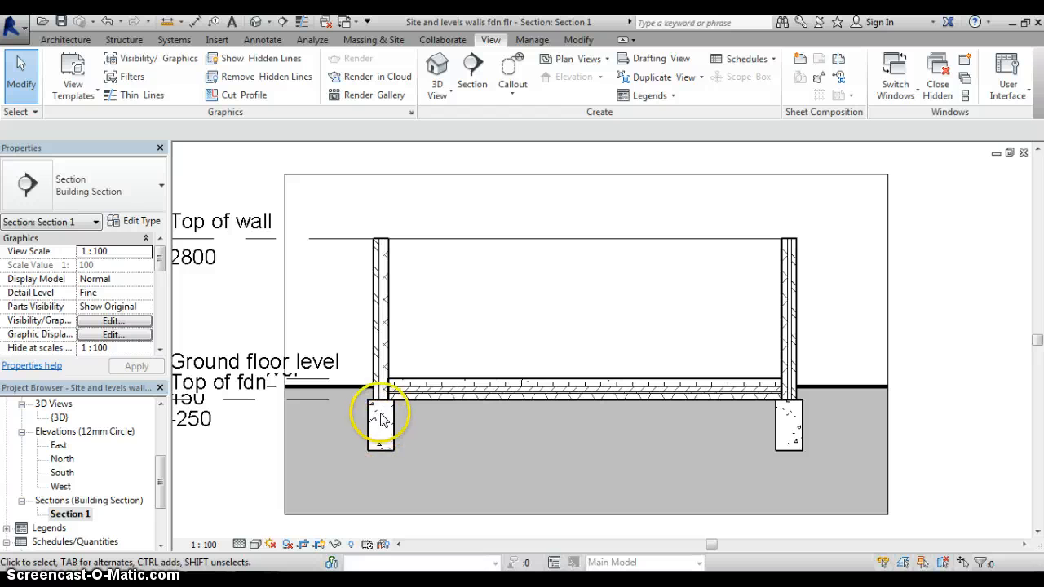
pyautogui.moveTo(480, 414)
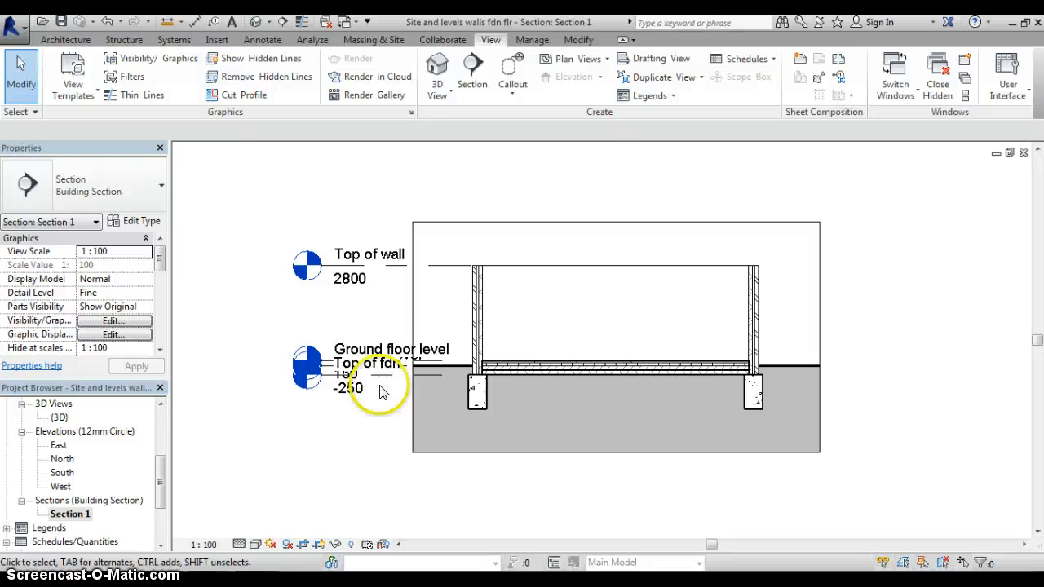
pyautogui.click(368, 255)
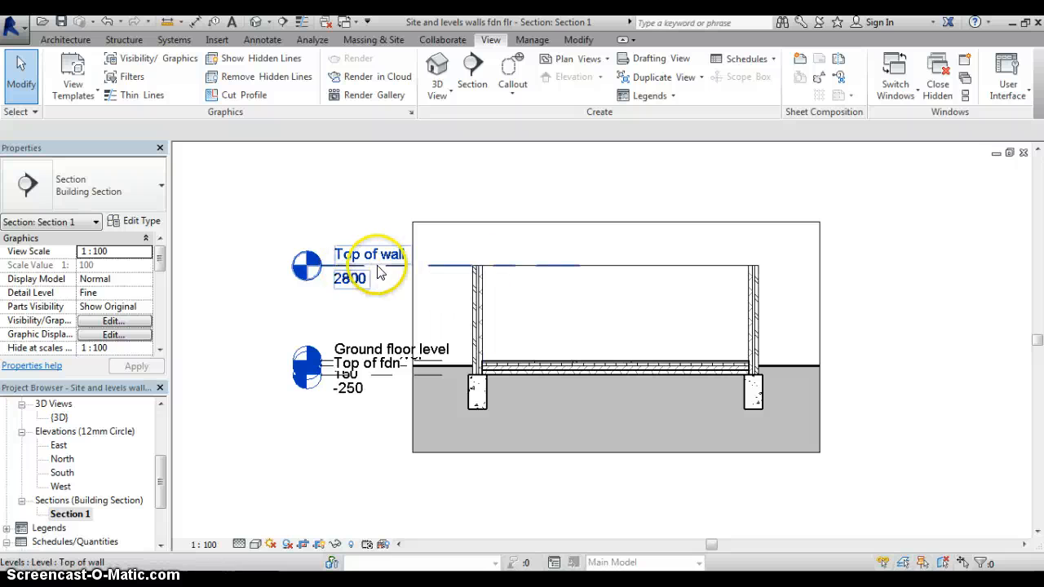
pyautogui.click(392, 349)
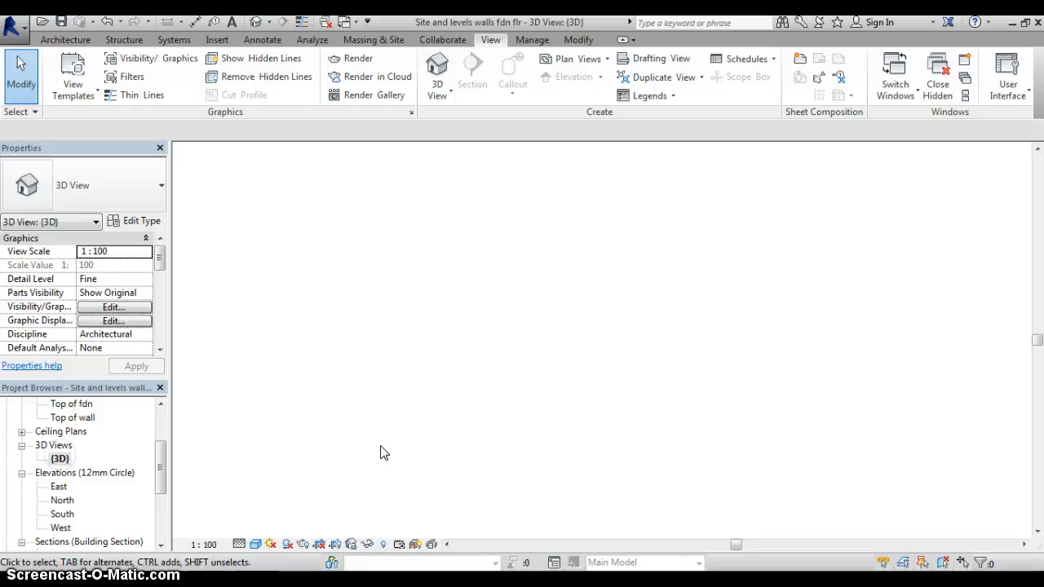
# Orbit the 3D view to inspect the brick walls and slab from below and above.
pyautogui.click(476, 388)
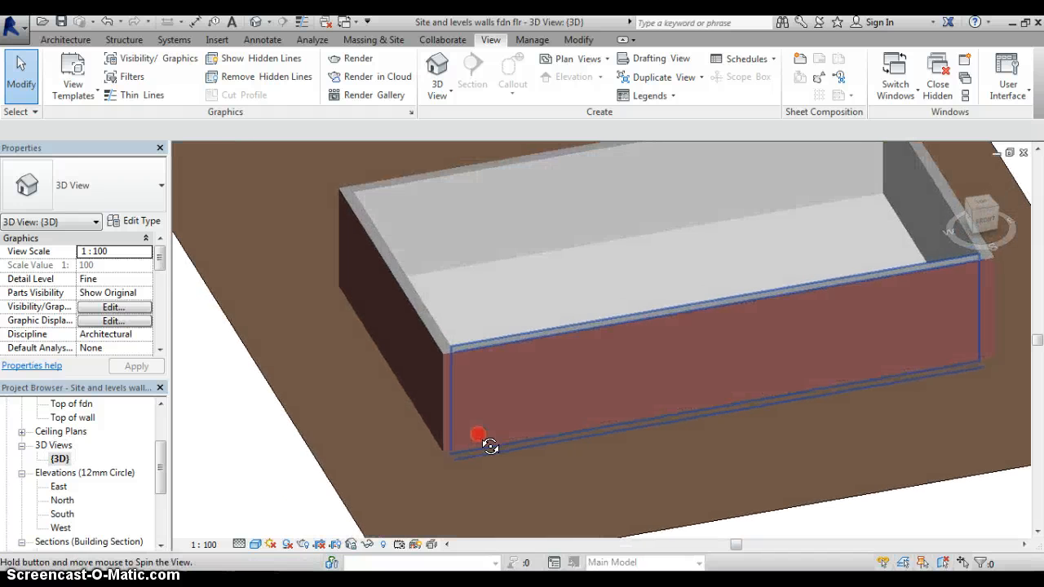
pyautogui.moveTo(479, 434); pyautogui.dragTo(522, 268)
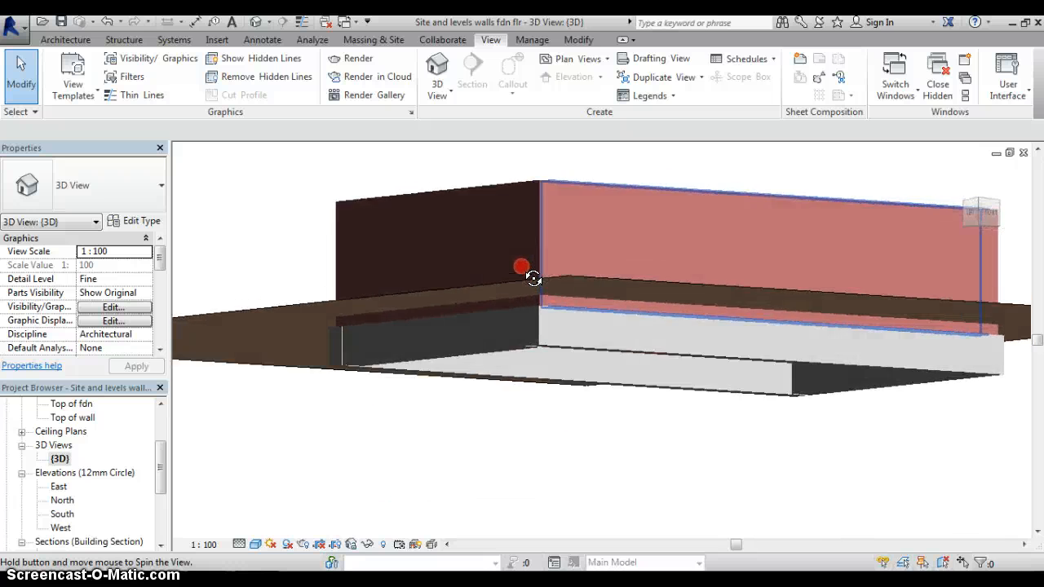
pyautogui.moveTo(522, 267); pyautogui.dragTo(443, 421)
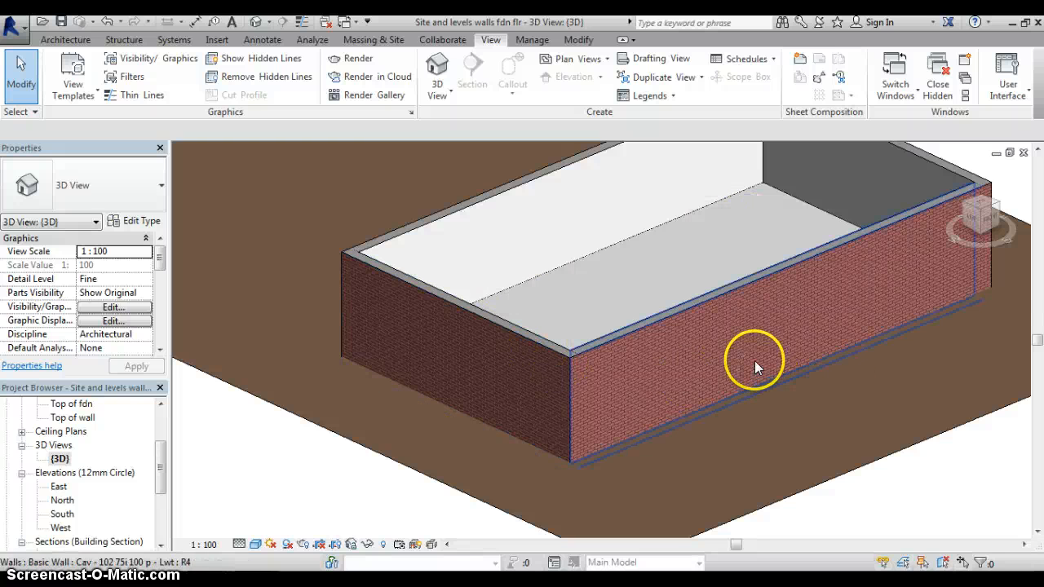
pyautogui.moveTo(731, 338)
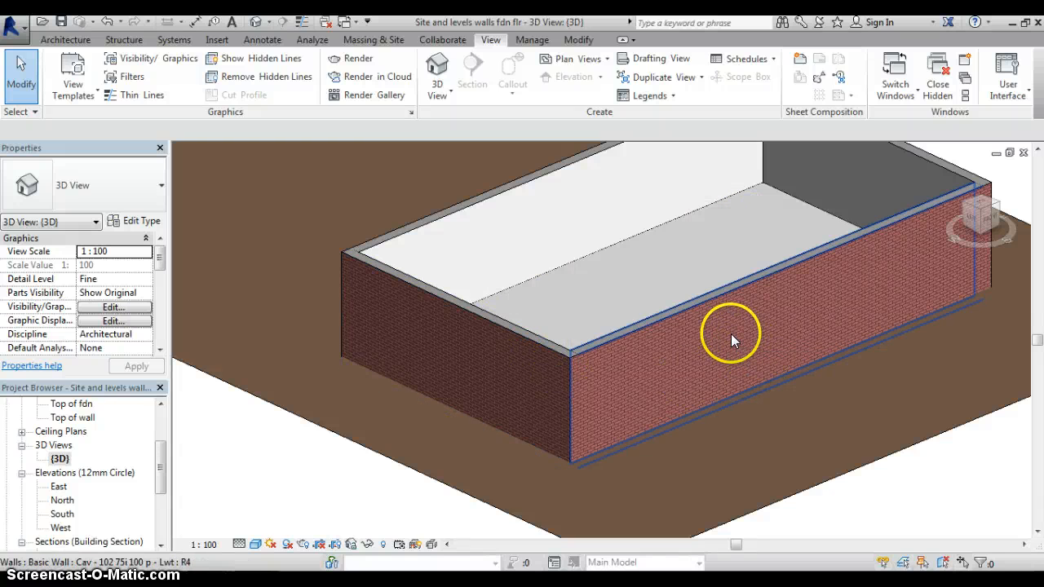